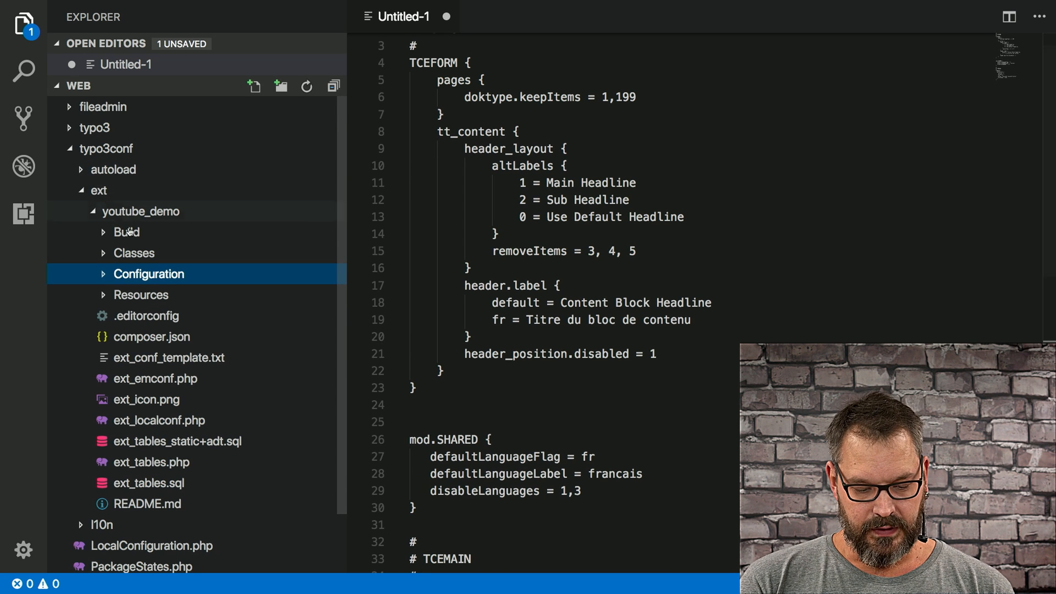
- Expand the youtube_demo Configuration and PageTS folders to reveal TCEMAIN.txt
left_click(149, 274)
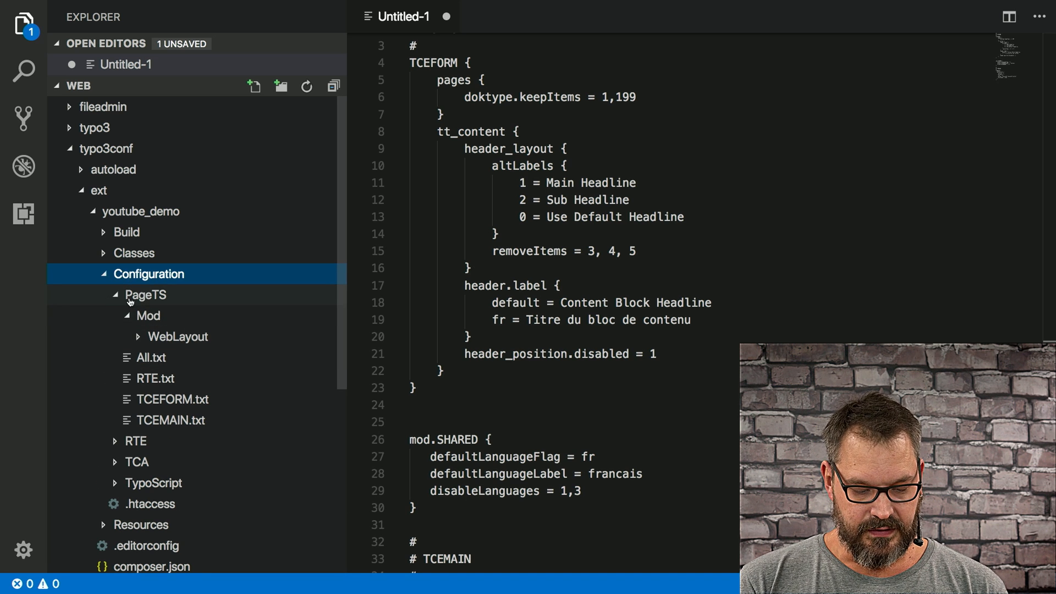
left_click(146, 295)
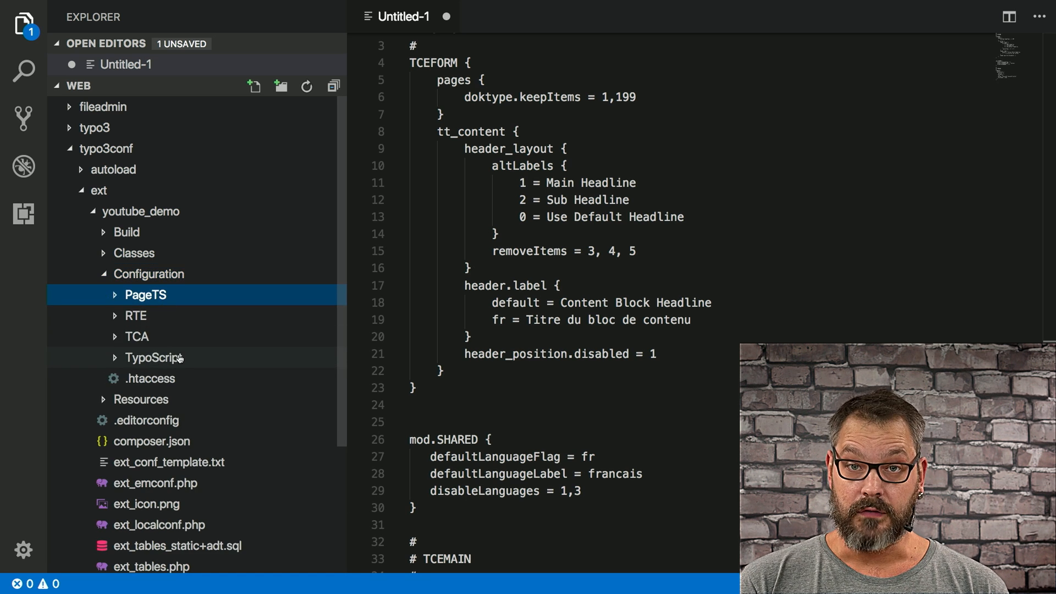
left_click(145, 295)
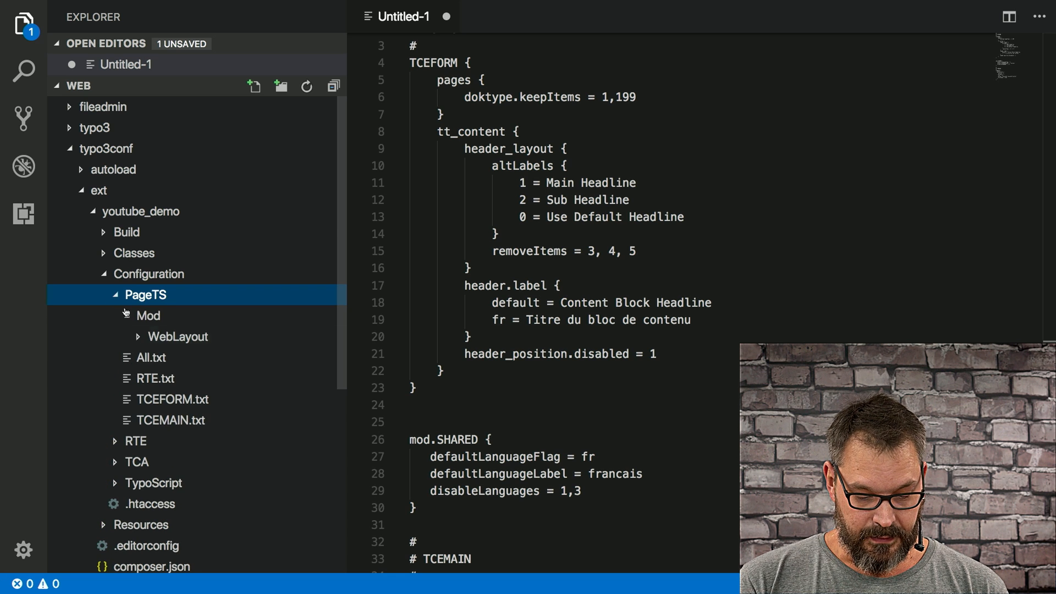
mouse_move(151, 356)
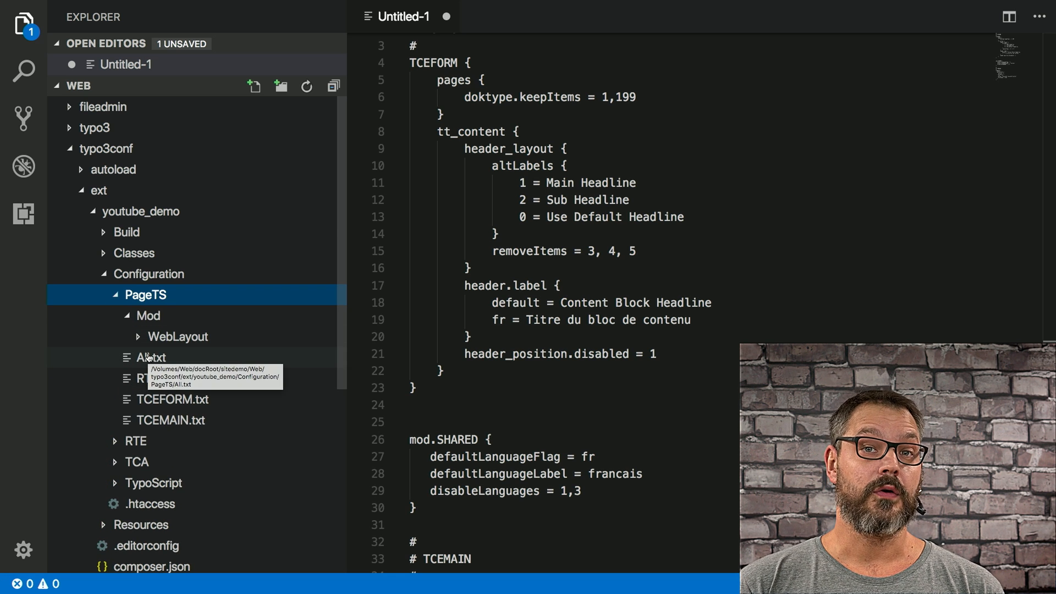
left_click(149, 356)
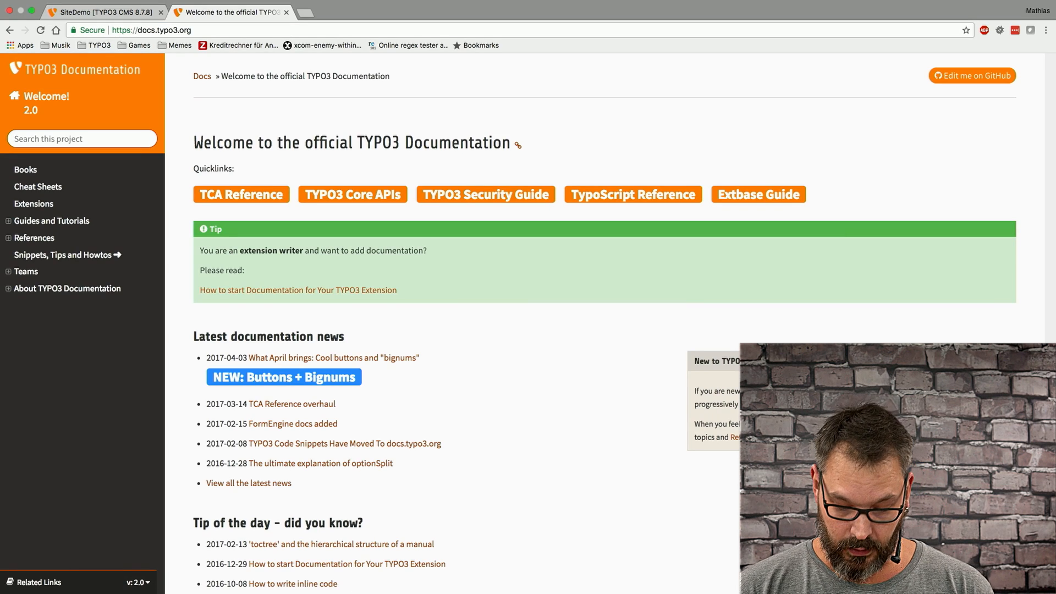
- Navigate from References into the TSconfig Reference and expand the Page TSconfig chapter
key("ctrl+plus")
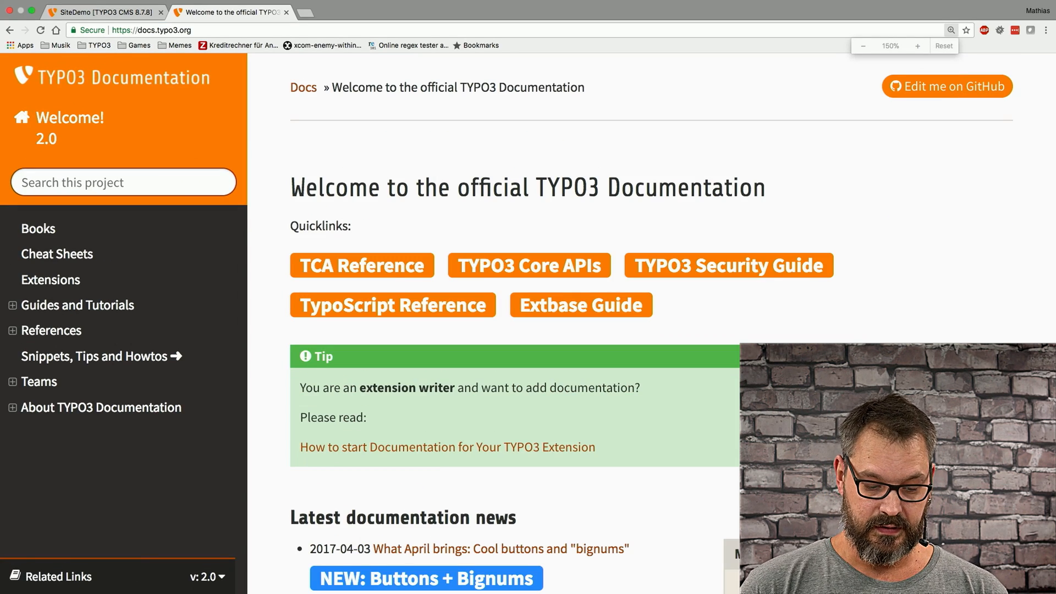
mouse_move(56, 254)
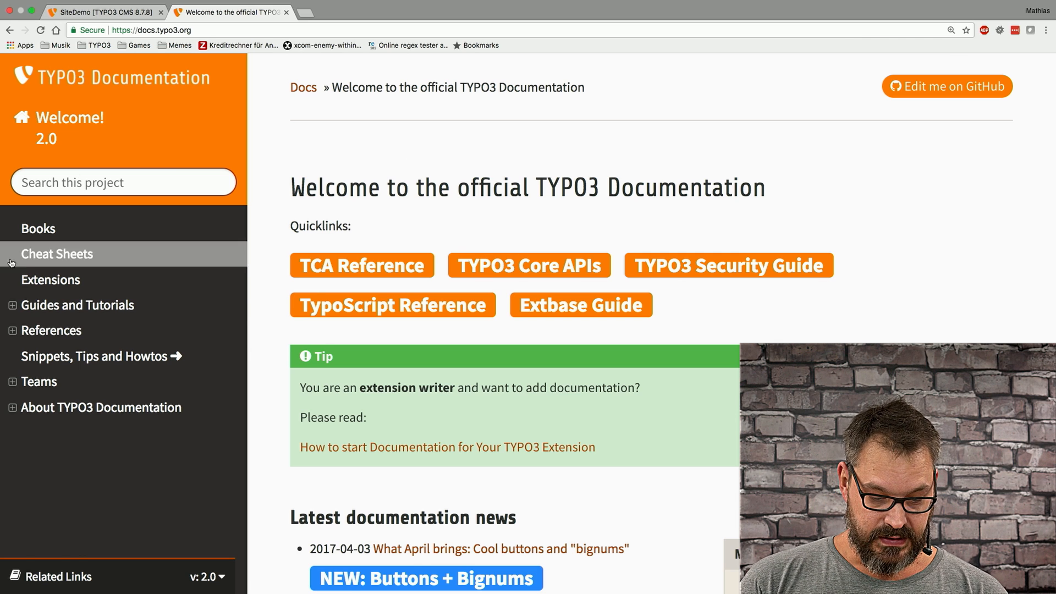
left_click(52, 330)
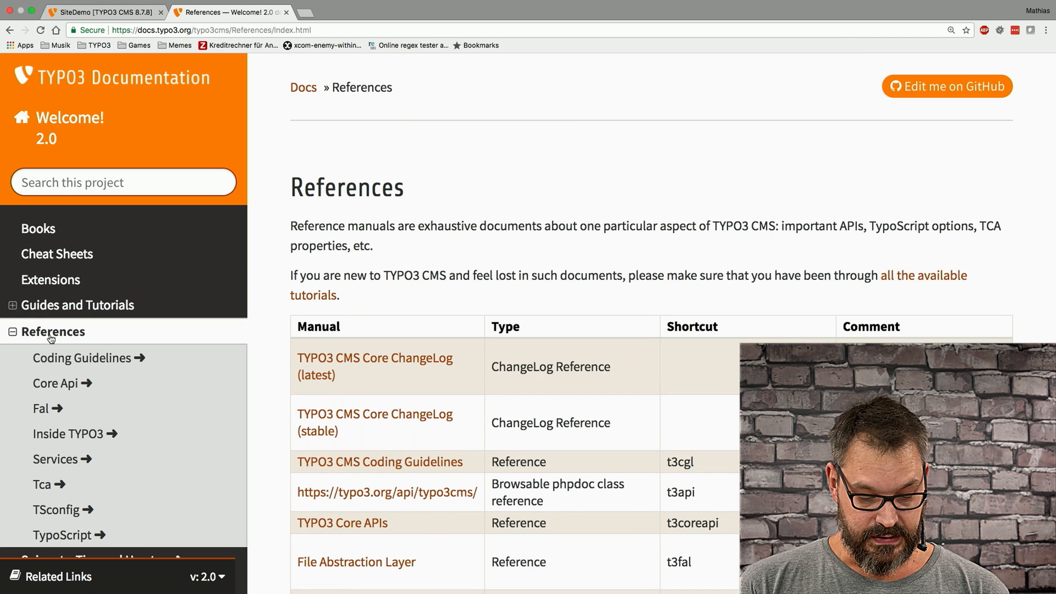
mouse_move(56, 510)
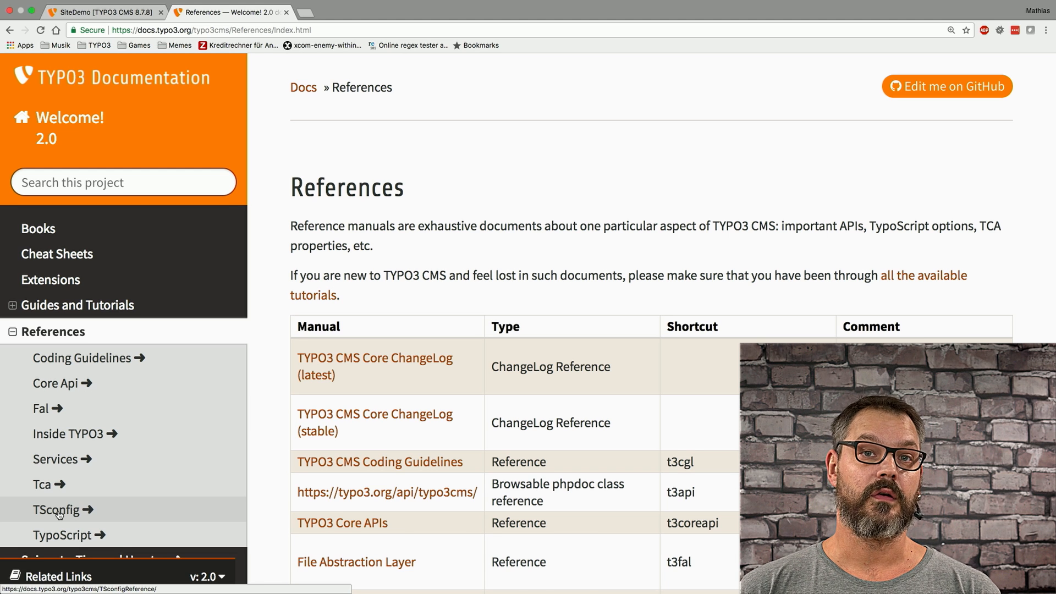
left_click(56, 509)
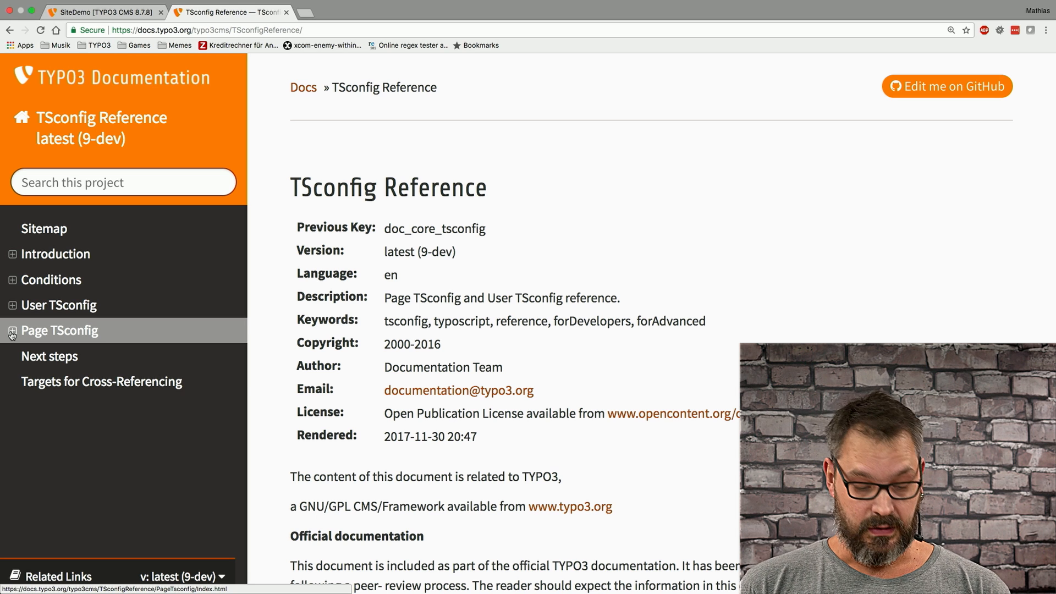
left_click(11, 334)
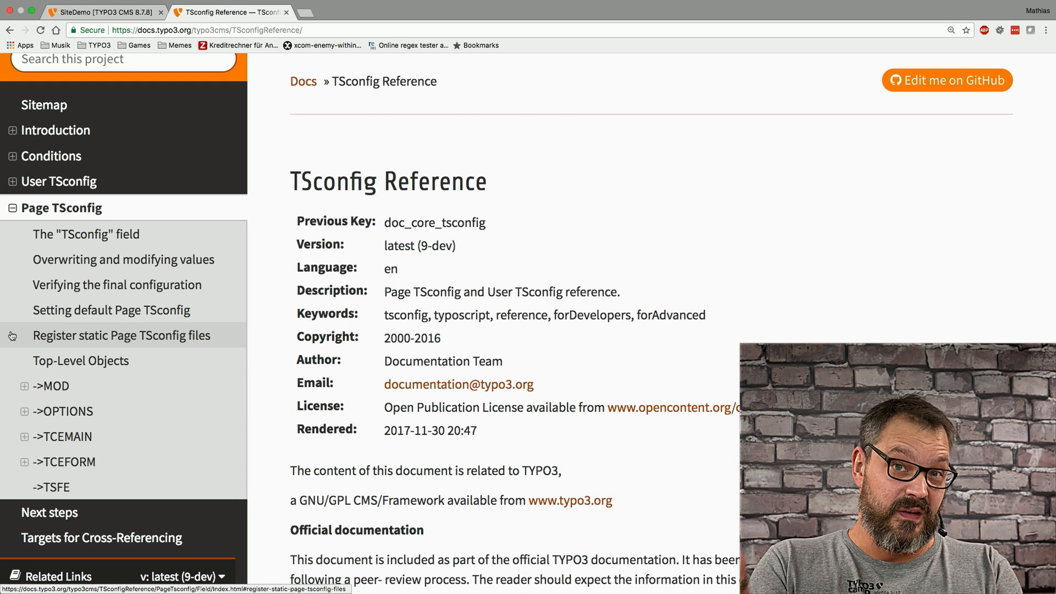
mouse_move(66, 461)
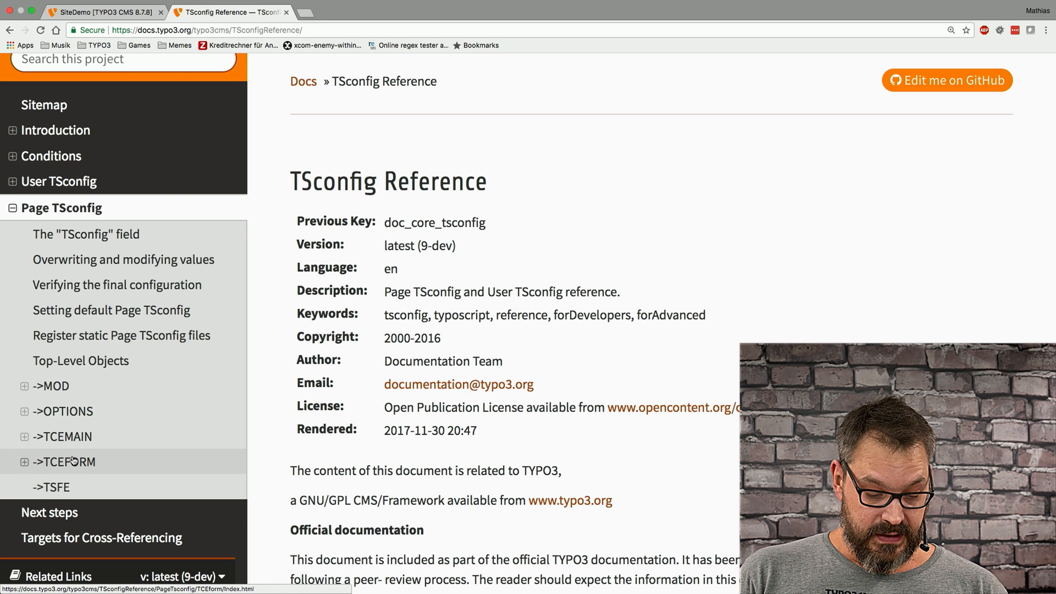
- Browse the TCEFORM chapter, then land on the TCEMAIN chapter with its properties table
left_click(65, 461)
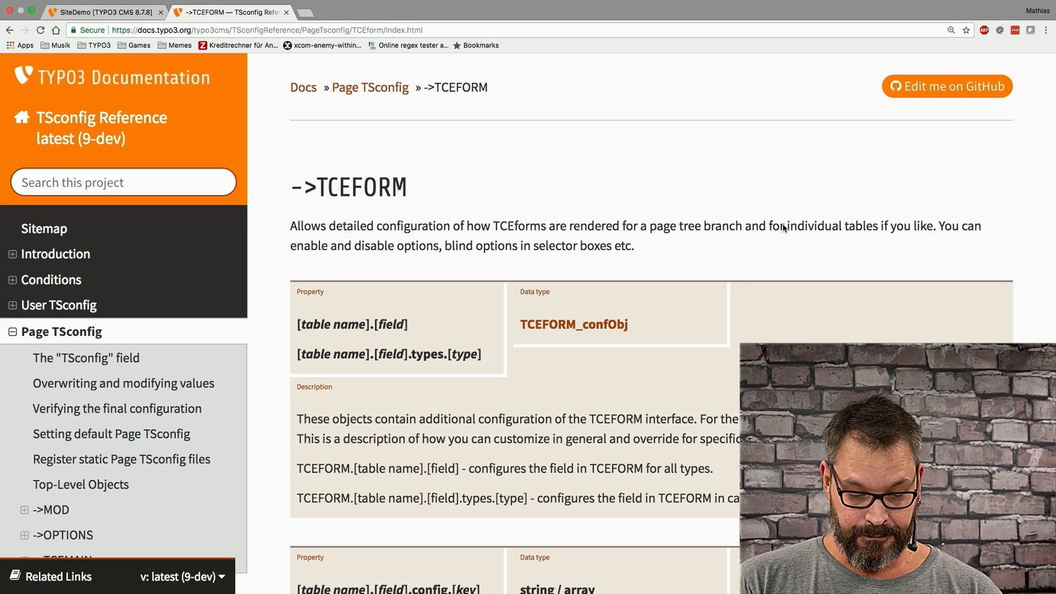
left_click(23, 395)
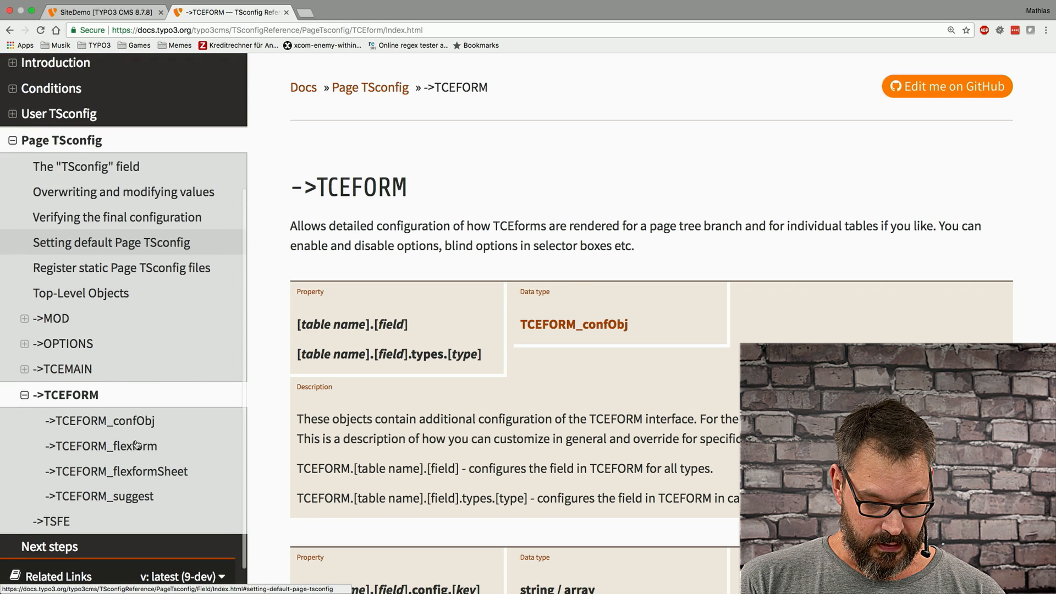
left_click(66, 368)
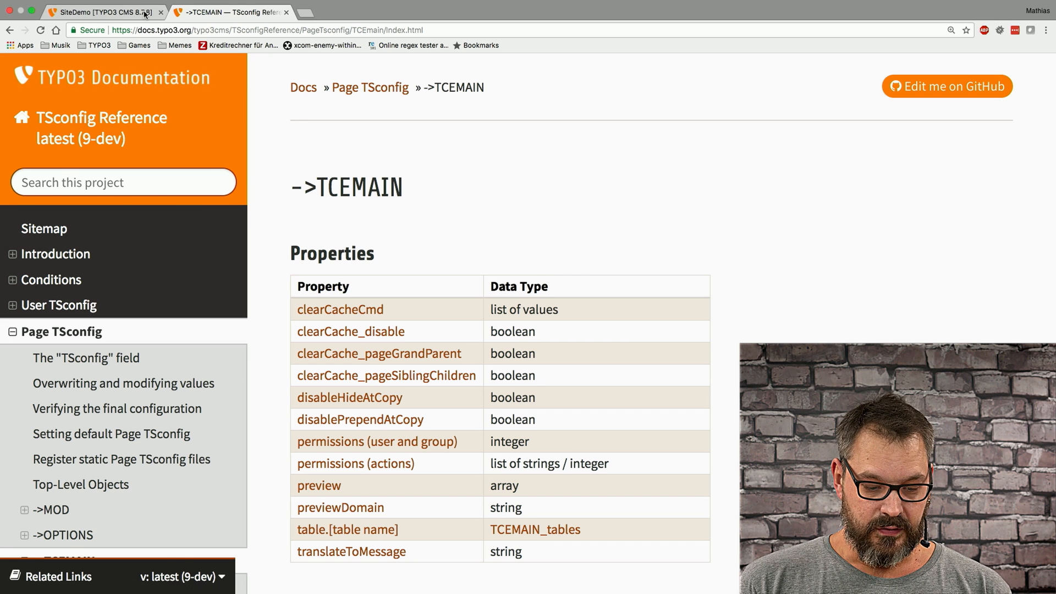
- In the SiteDemo backend, add a new Standard page titled 'Added by Mattes' to the page tree
left_click(101, 12)
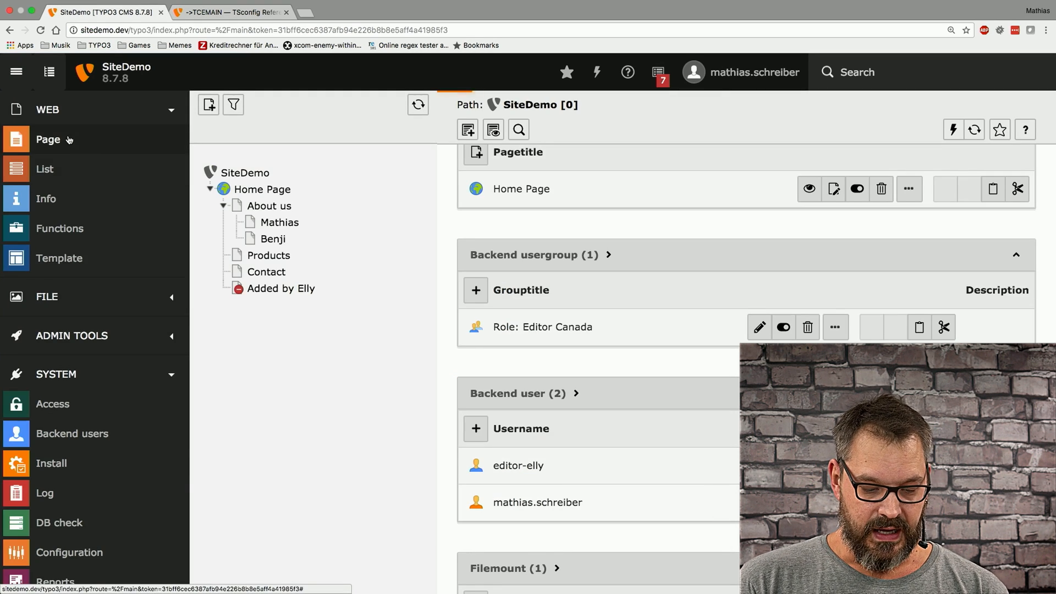
left_click(47, 140)
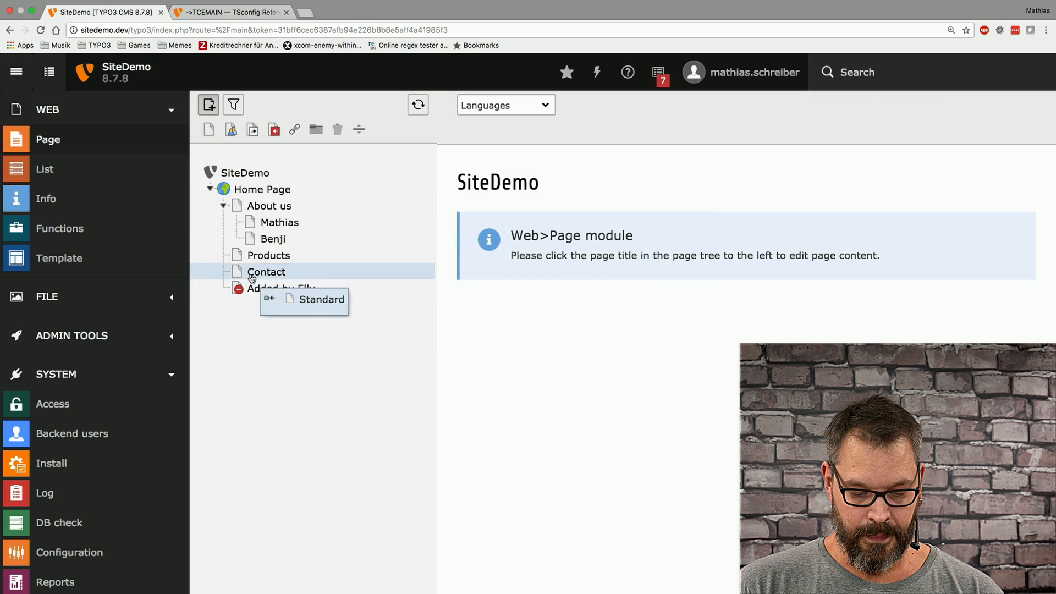
left_click(321, 299)
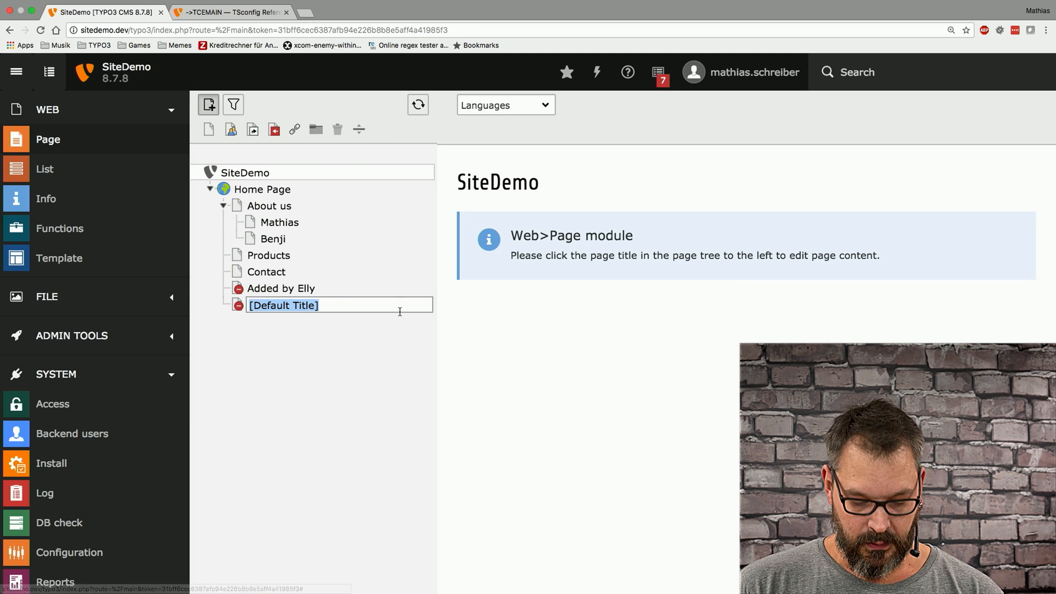
type("Added by Mattes")
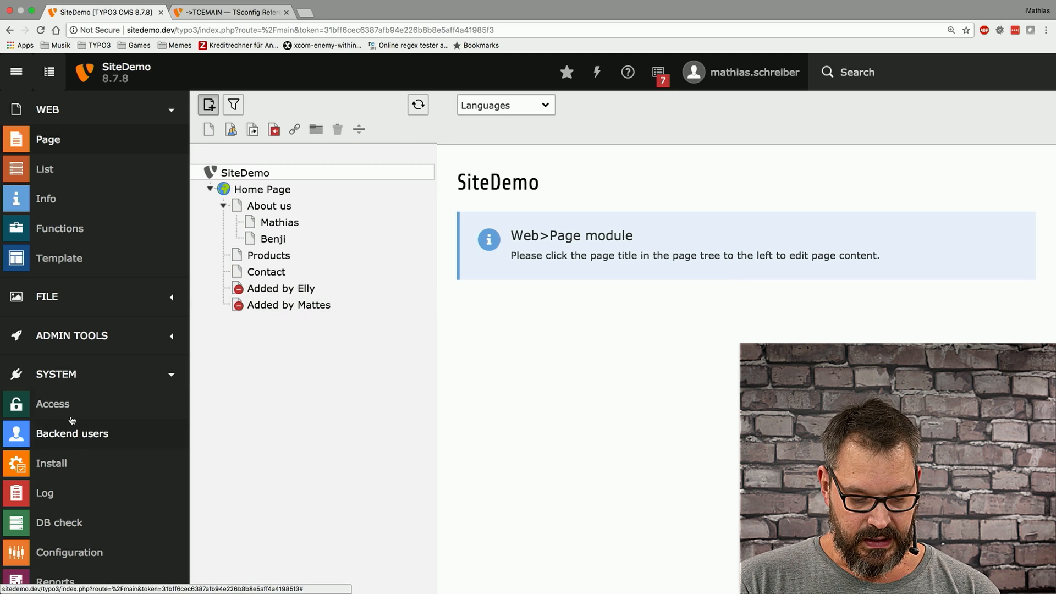
- Review the new page's owner and group in the Access permissions table, then return to the docs
left_click(52, 404)
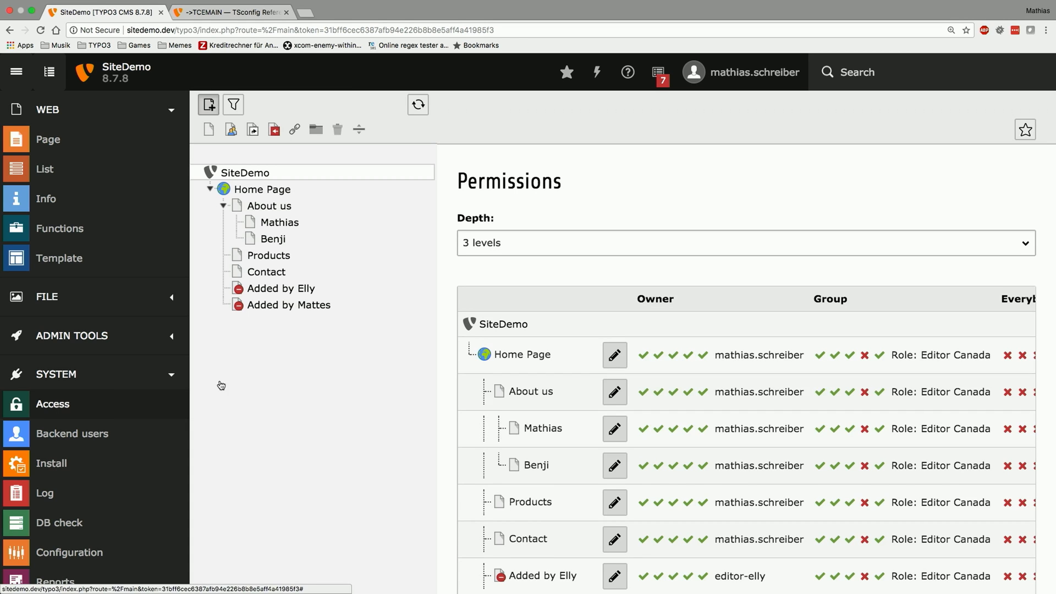
scroll("down", 3)
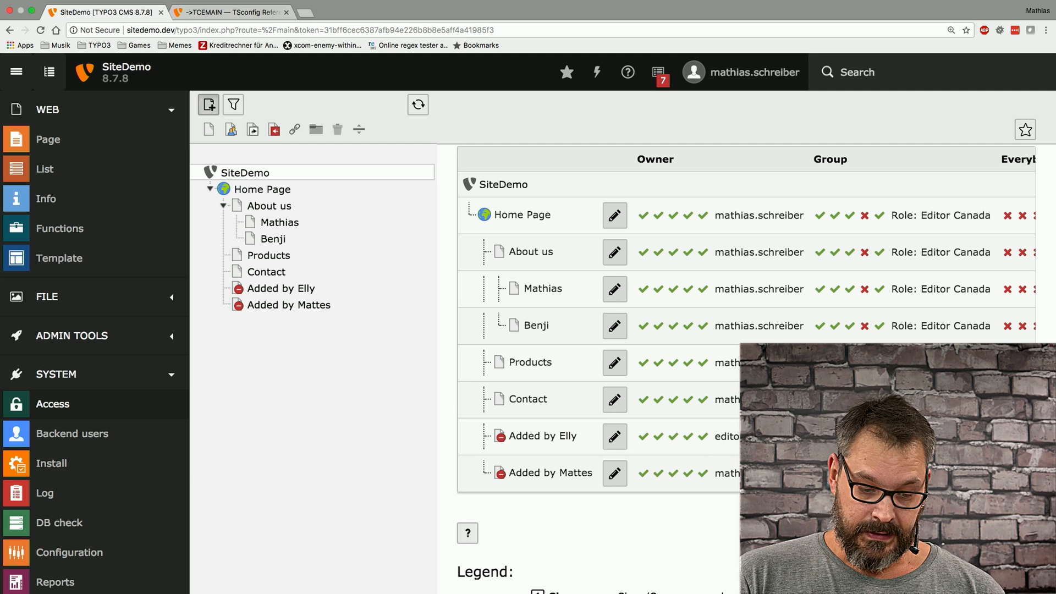
left_click(226, 12)
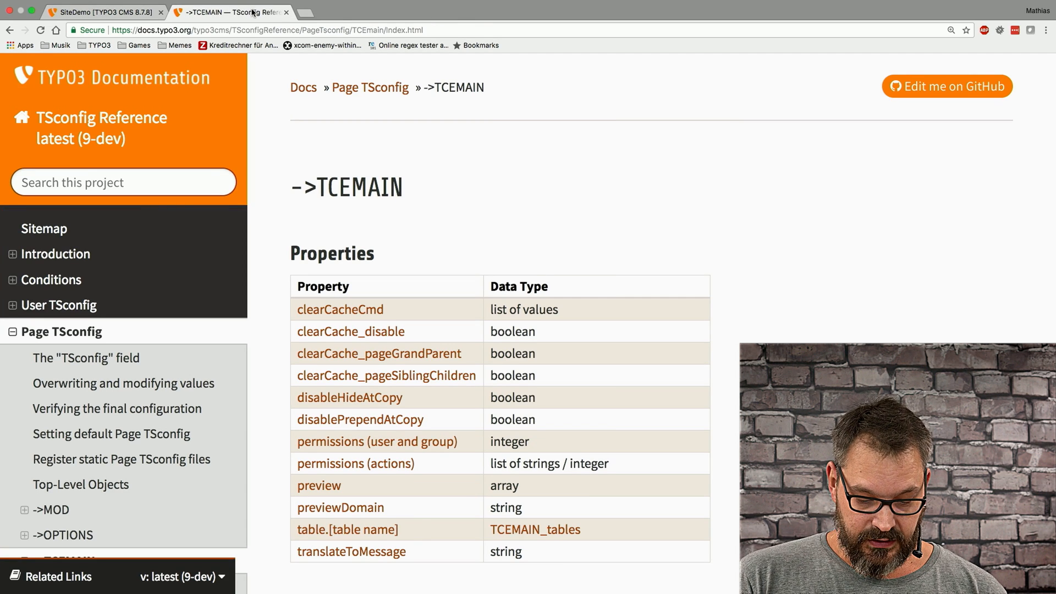
- Jump to the permissions (user and group) section and select its TCEMAIN userid/groupid example code
scroll("down", 3)
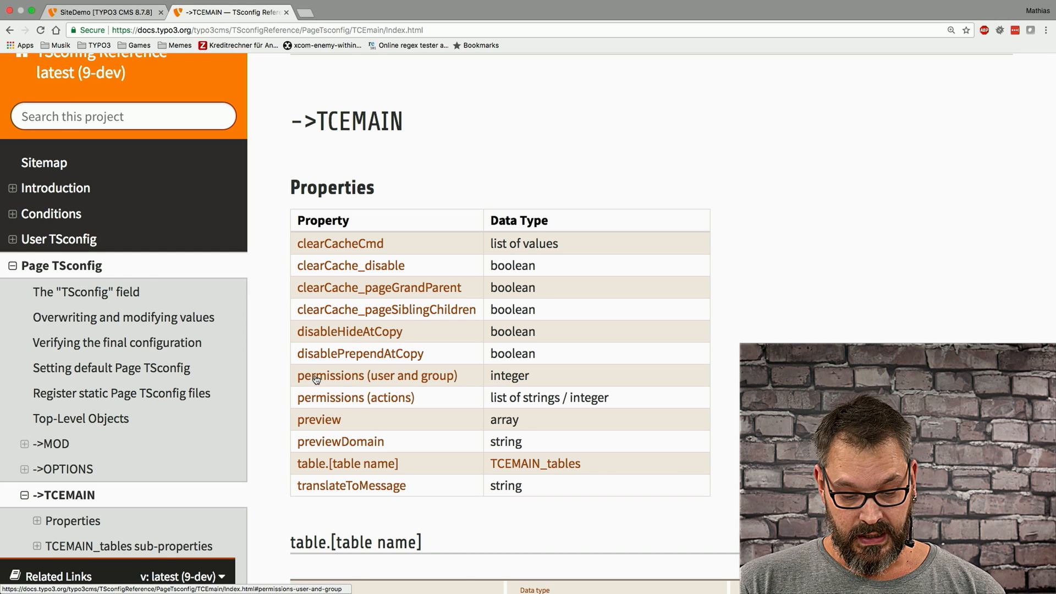
left_click(377, 375)
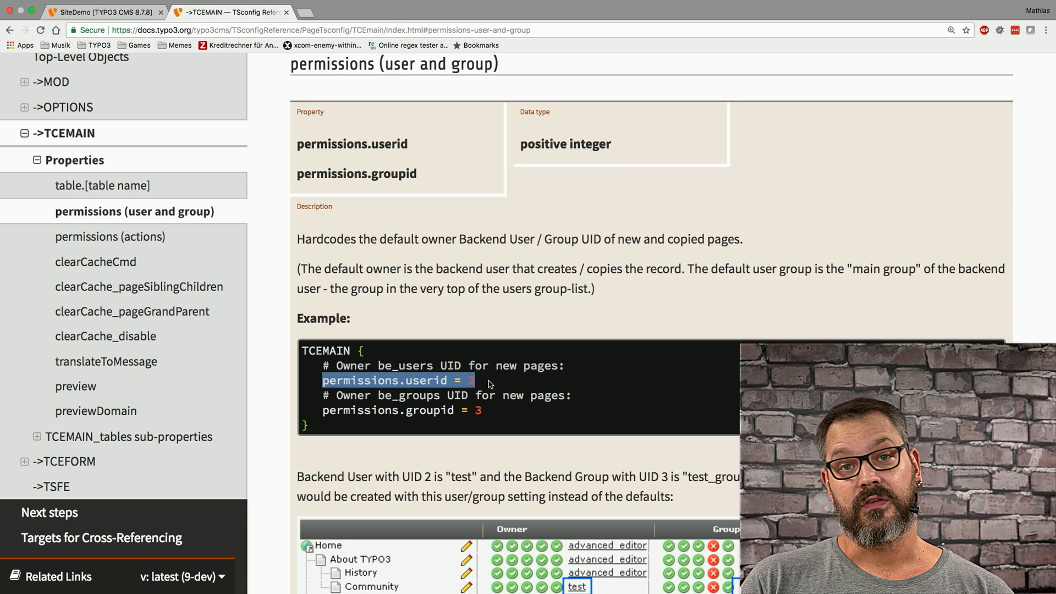
mouse_move(346, 422)
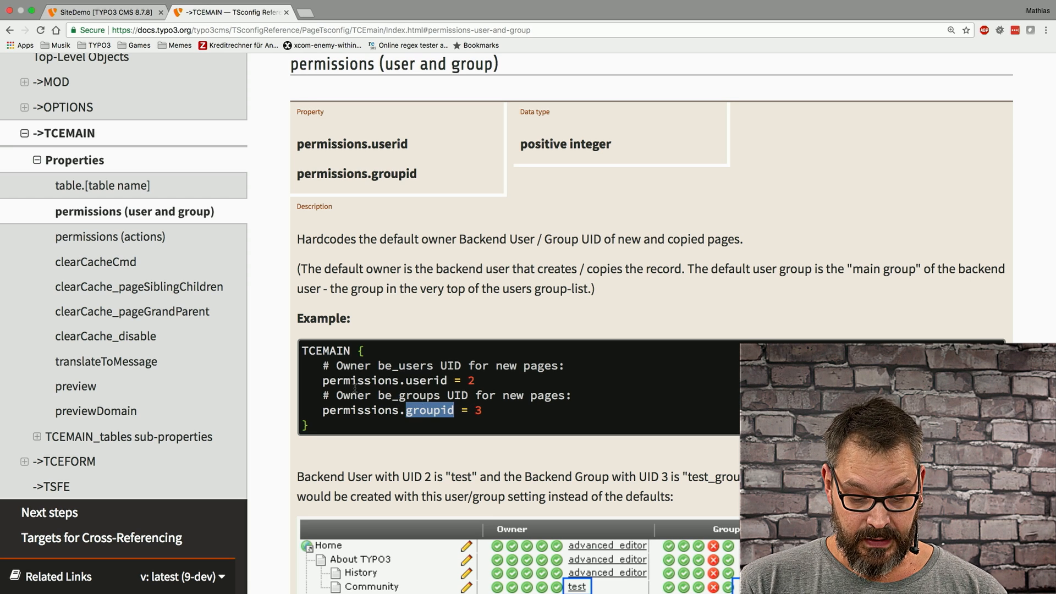
left_click_drag(406, 409, 480, 409)
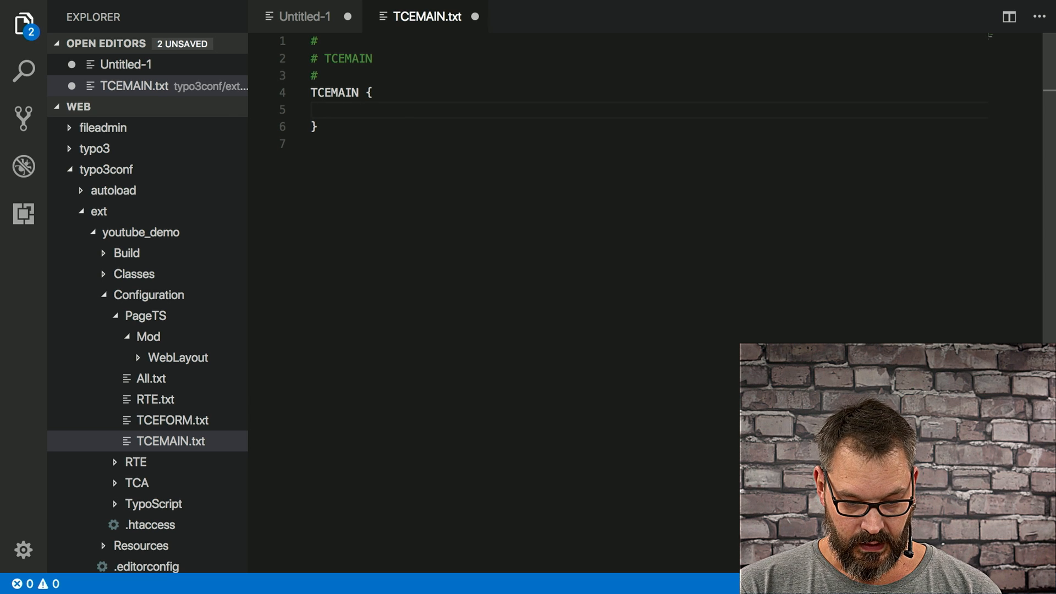
- Fill TCEMAIN.txt with the commented permissions.userid/groupid example and return to the SiteDemo backend
type("# Owner be_users UID for new pages:")
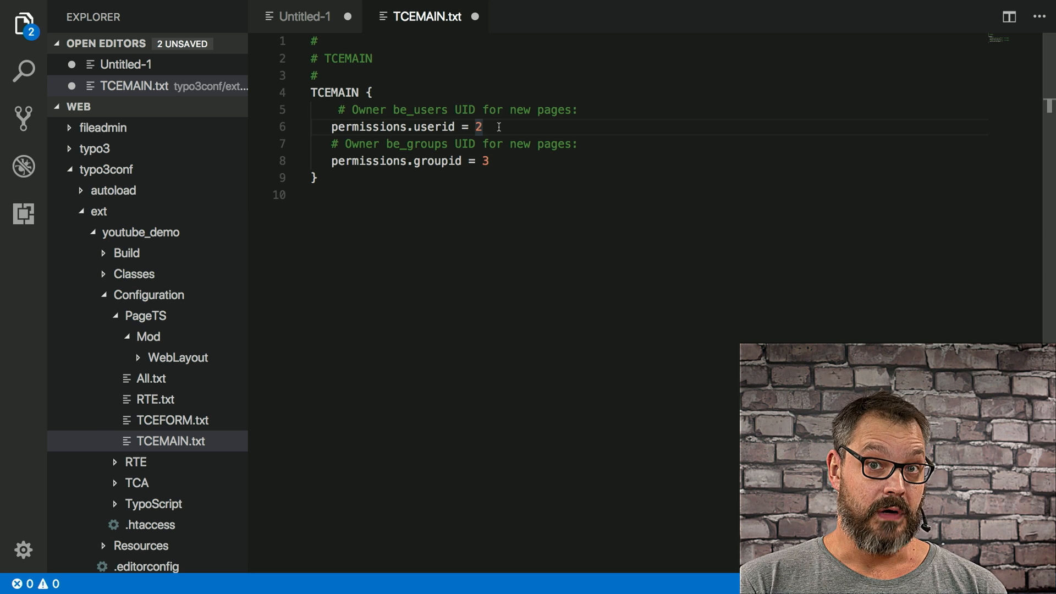
key("cmd+tab")
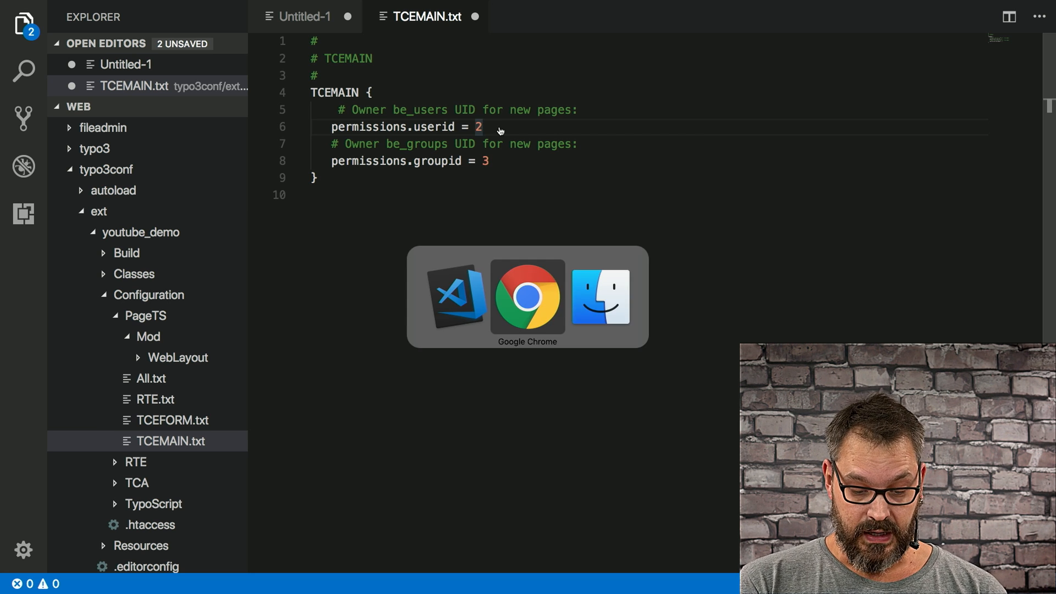
left_click(528, 297)
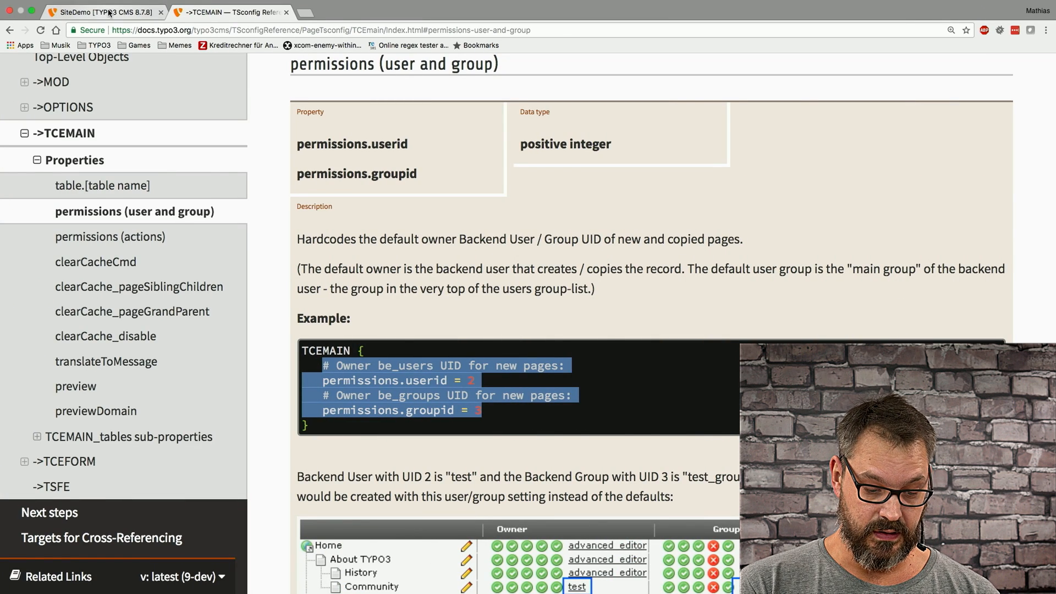
left_click(102, 12)
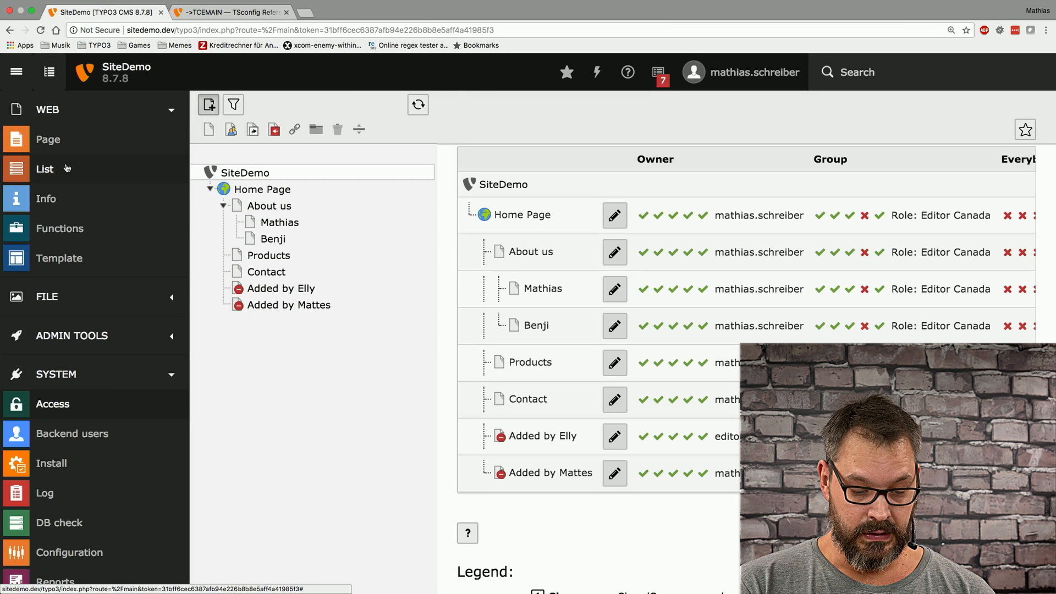
- List the site root's backend users and groups to read the editor account's ID 3
left_click(44, 168)
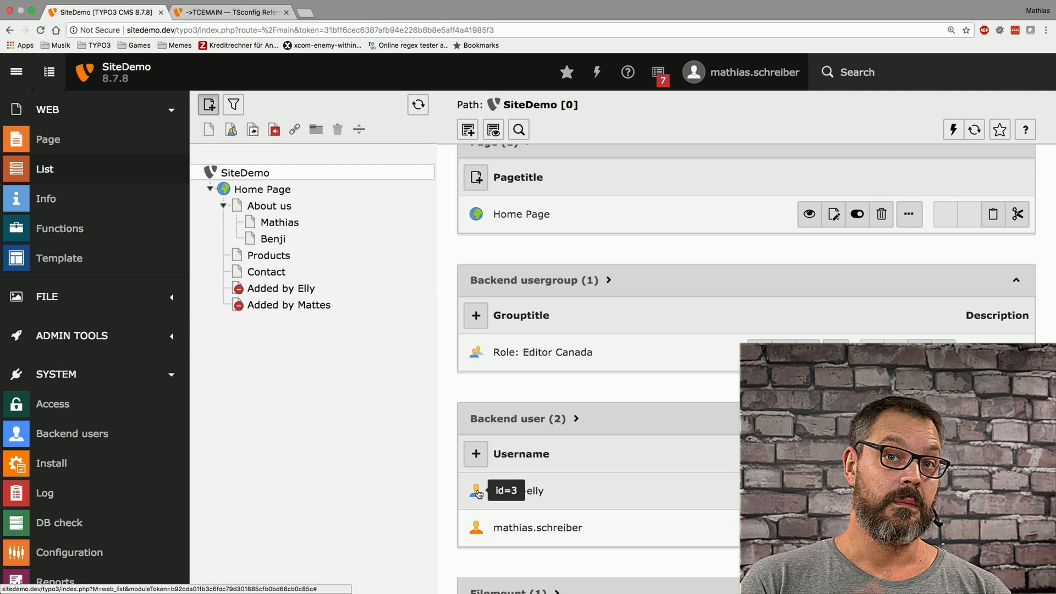
key("cmd+tab")
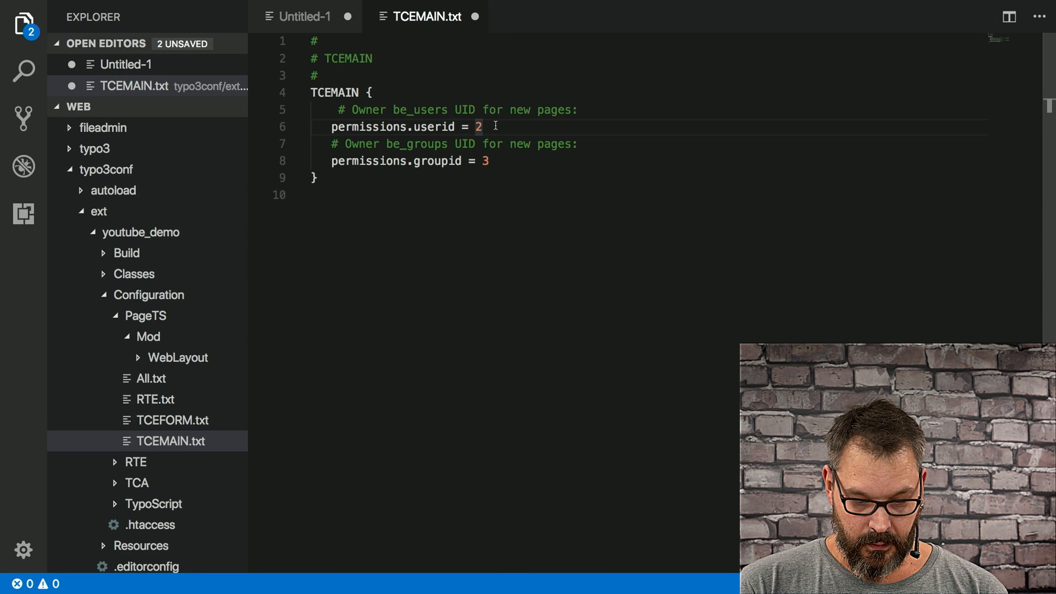
- Set permissions.userid = 3 and permissions.groupid = 2 in TCEMAIN.txt and save
type("3")
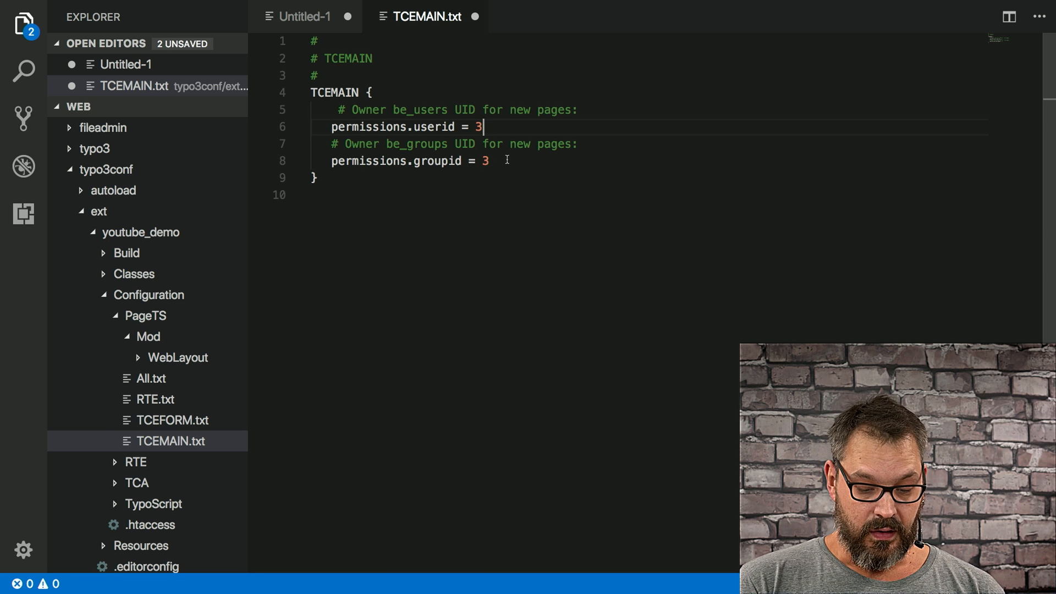
key("cmd+tab")
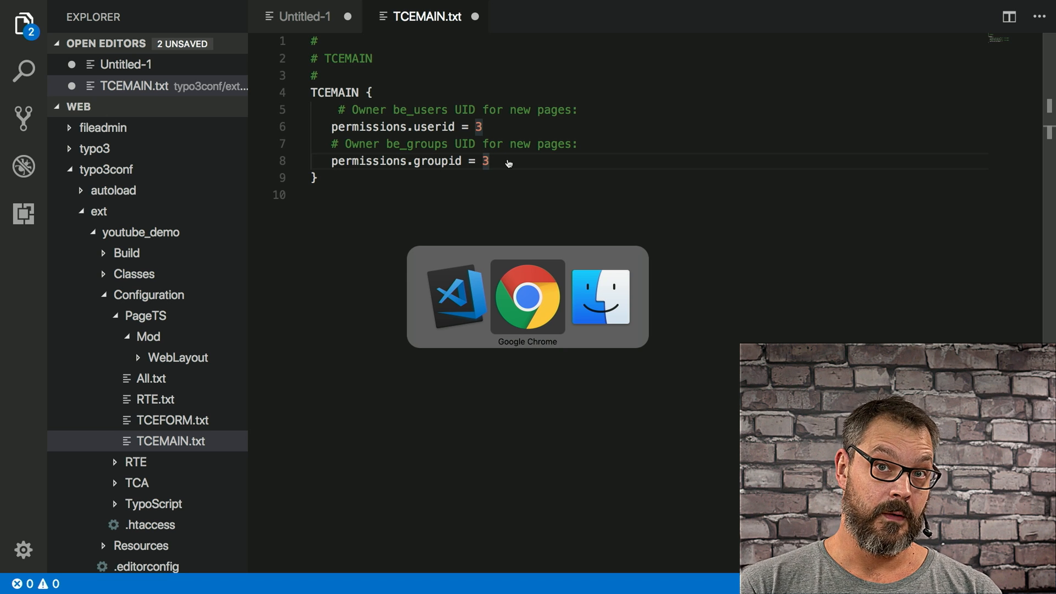
left_click(528, 296)
type("2")
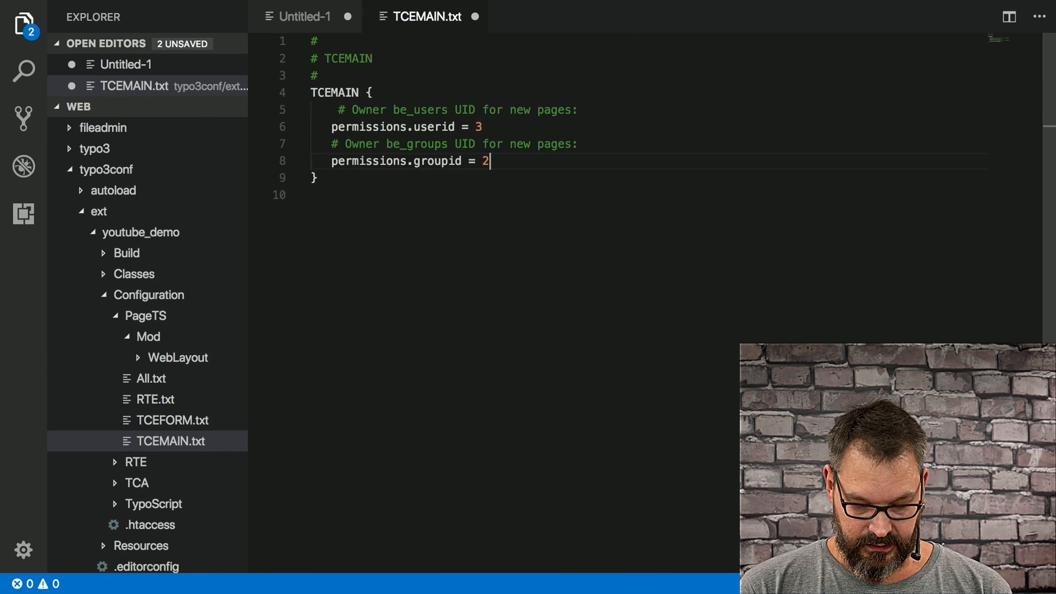
key("ctrl+s")
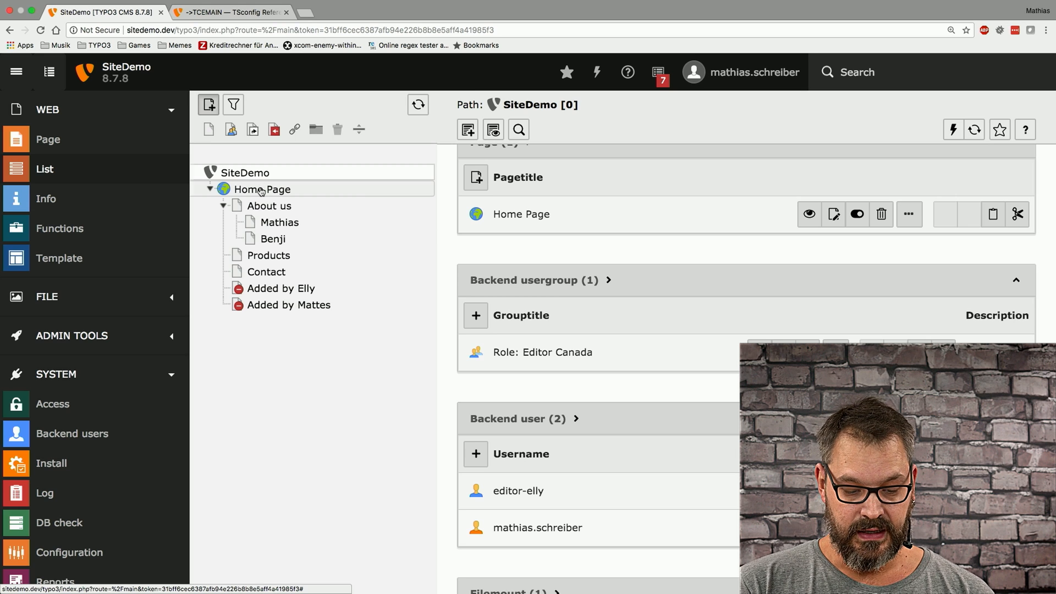
- Inspect Home Page's properties Resources tab to confirm the Youtube Demo page TSconfig is included
left_click(262, 189)
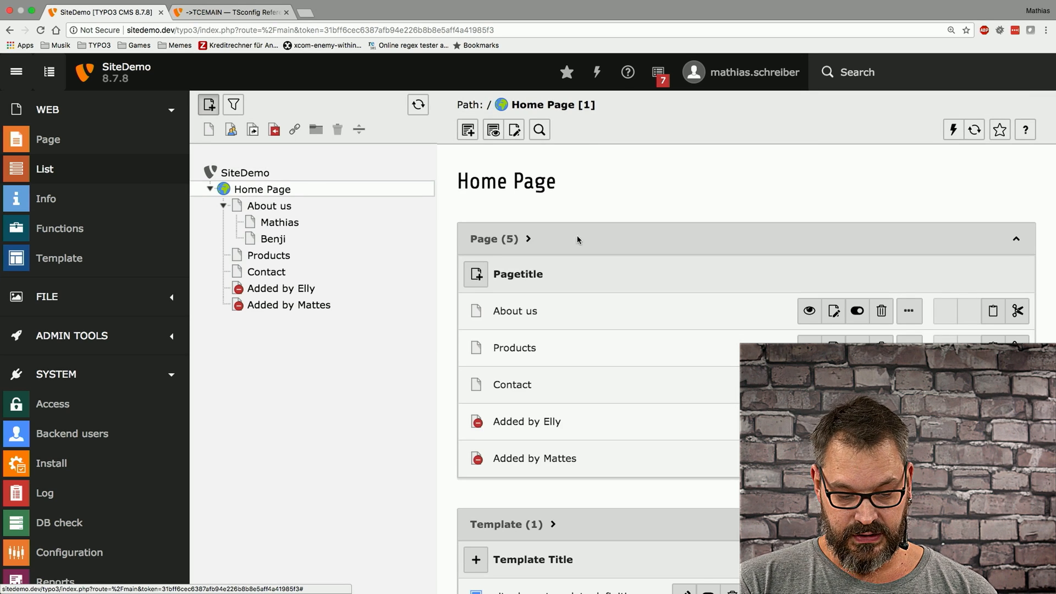
mouse_move(692, 543)
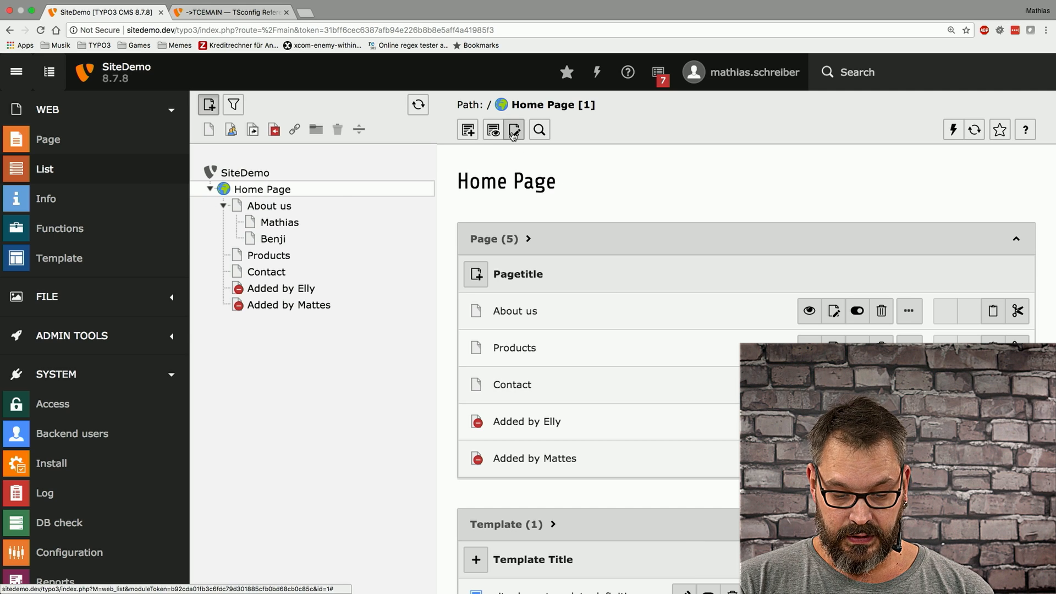
left_click(514, 130)
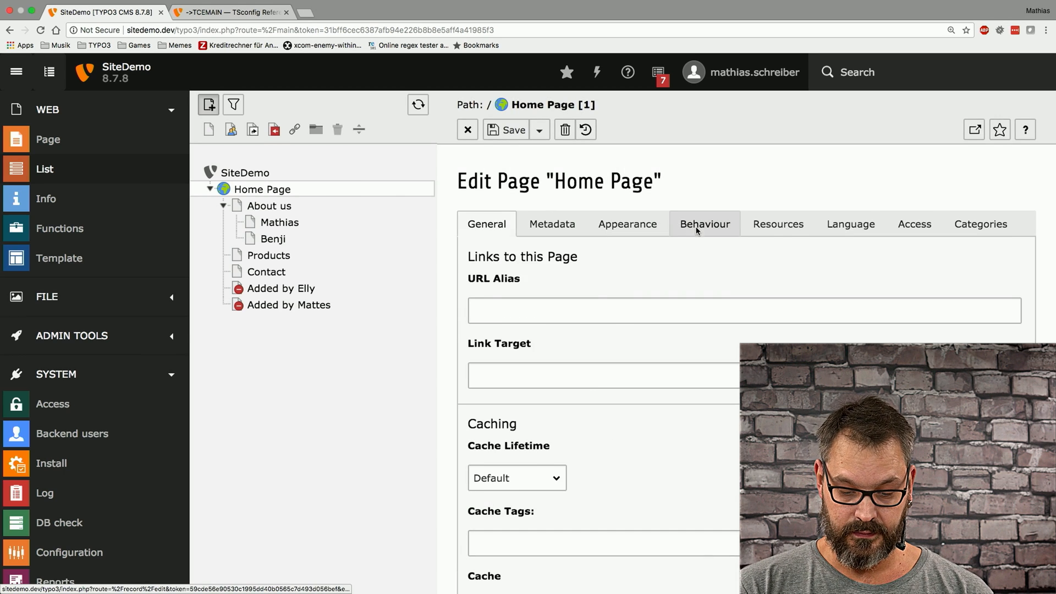
left_click(777, 224)
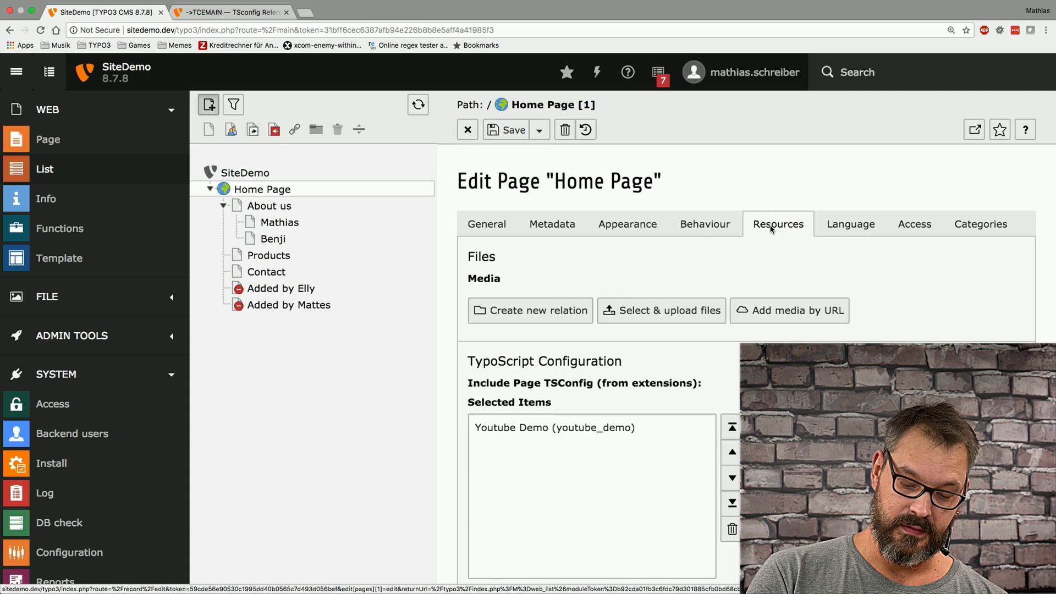
mouse_move(483, 437)
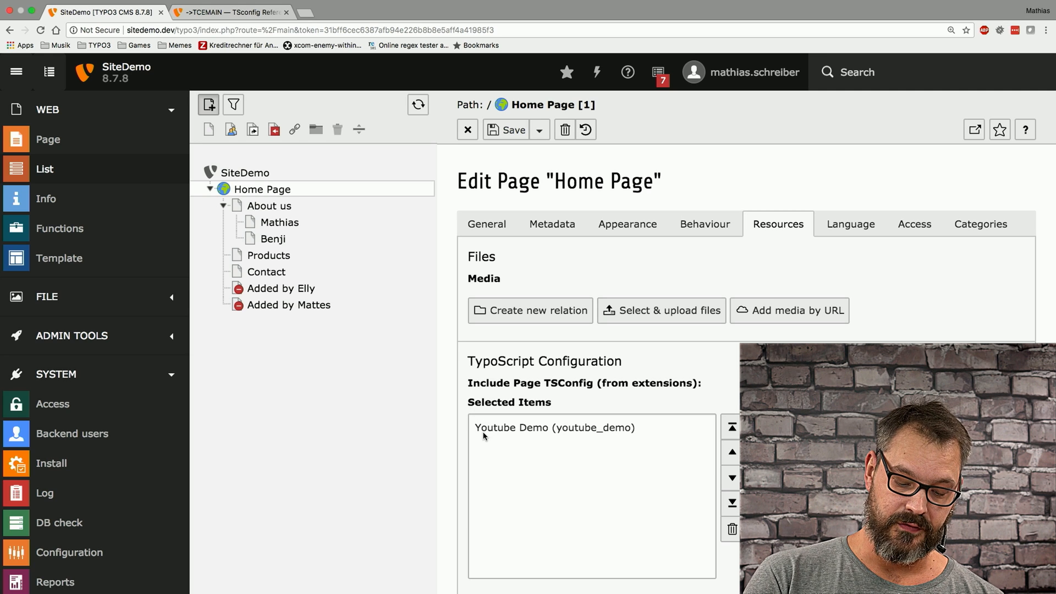
mouse_move(490, 429)
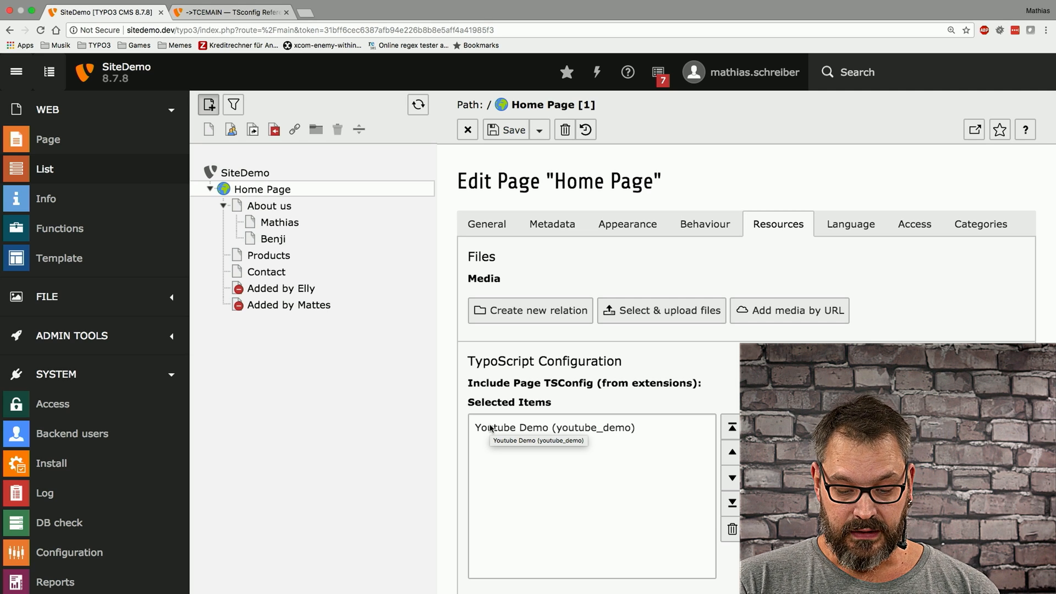
mouse_move(65, 169)
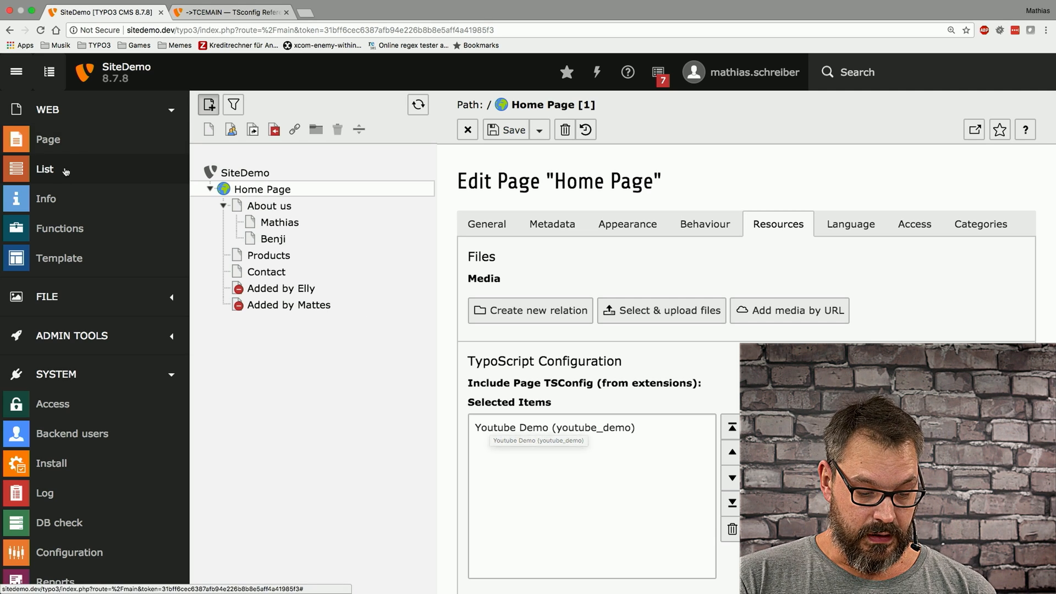
left_click(47, 198)
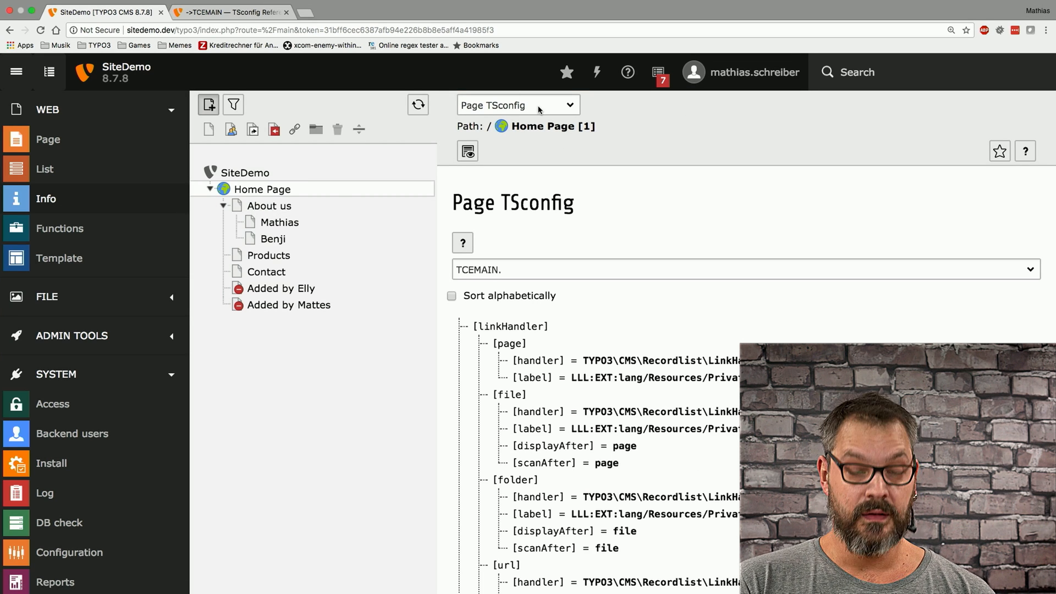
- Show the Home Page's TCEMAIN Page TSconfig in the Info module, revealing permissions userid 3 and groupid 2
left_click(517, 104)
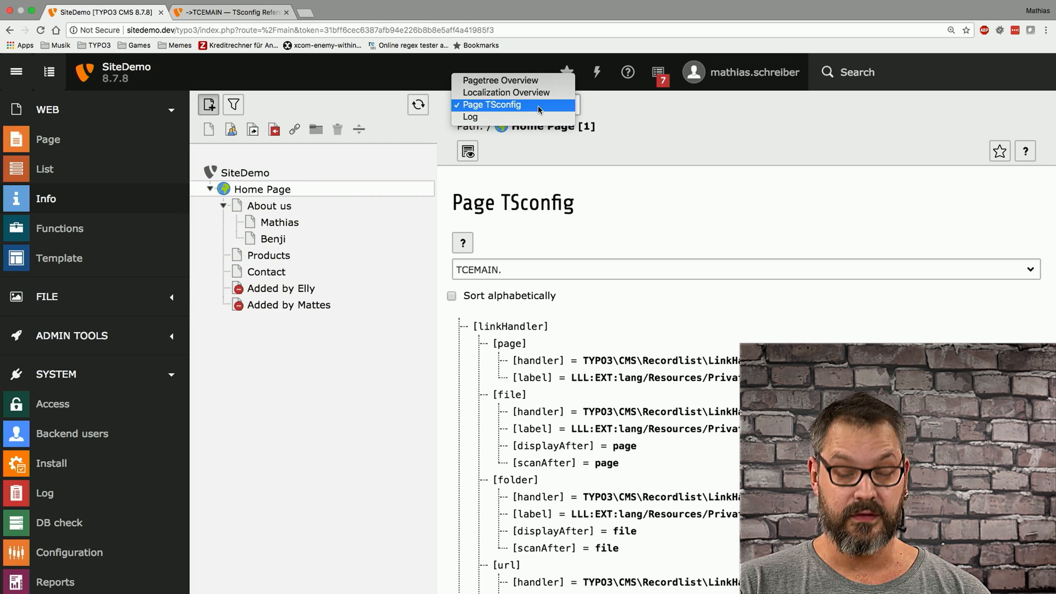
left_click(492, 104)
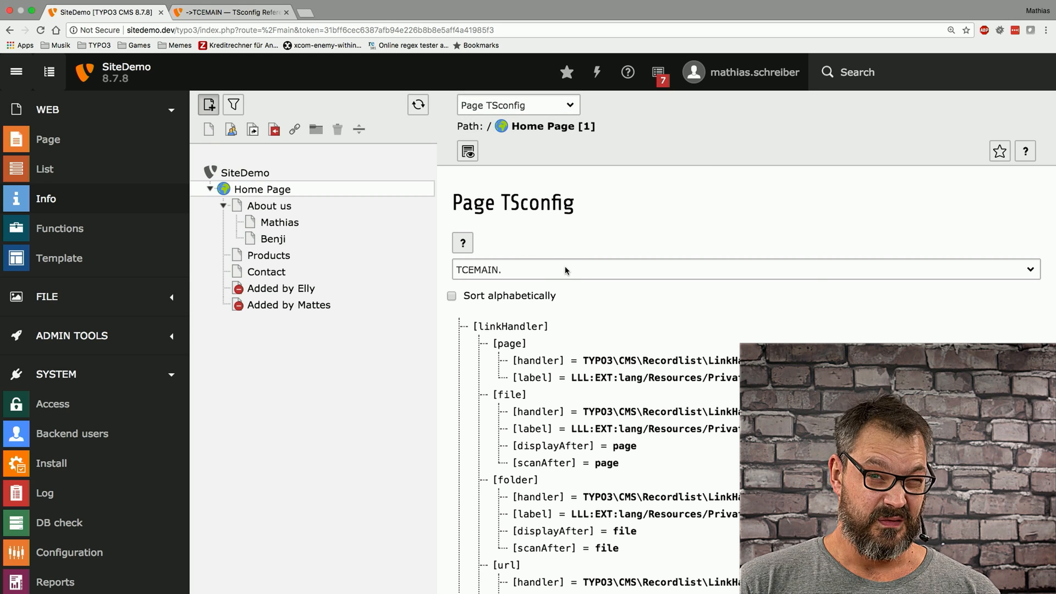
left_click(744, 268)
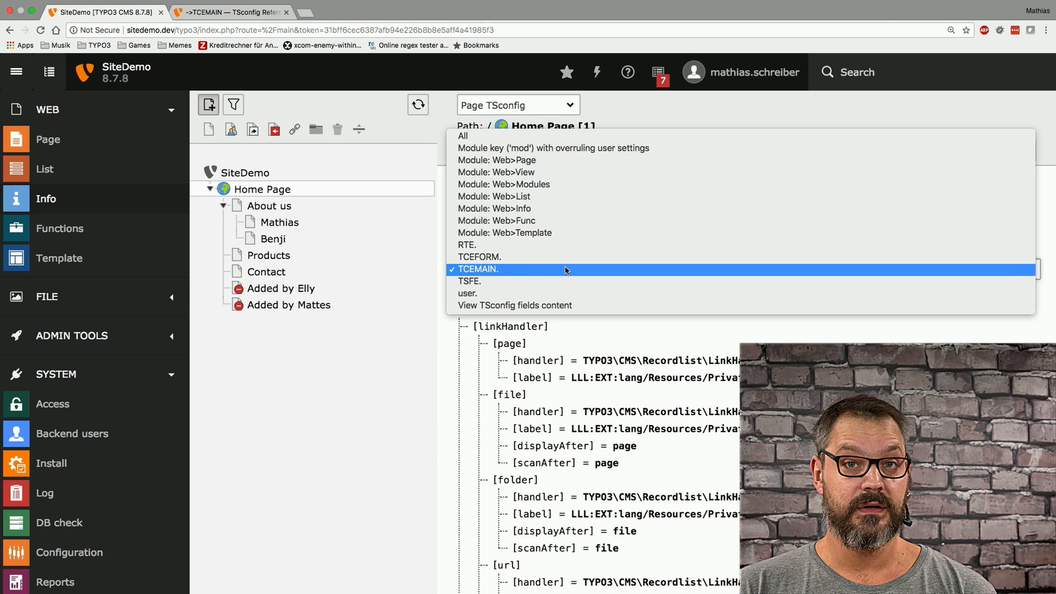
left_click(479, 268)
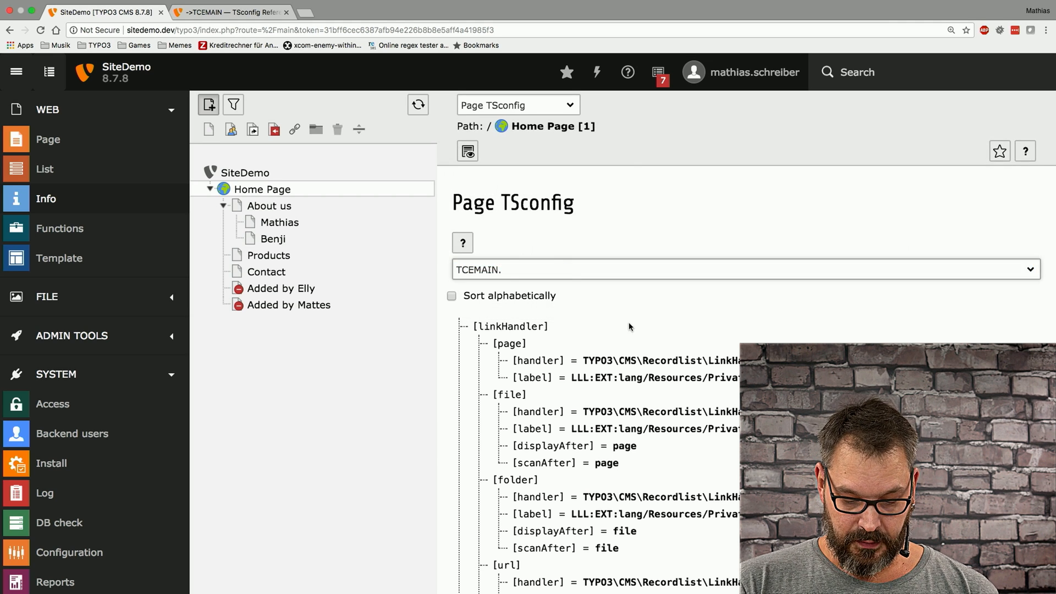
scroll("down", 3)
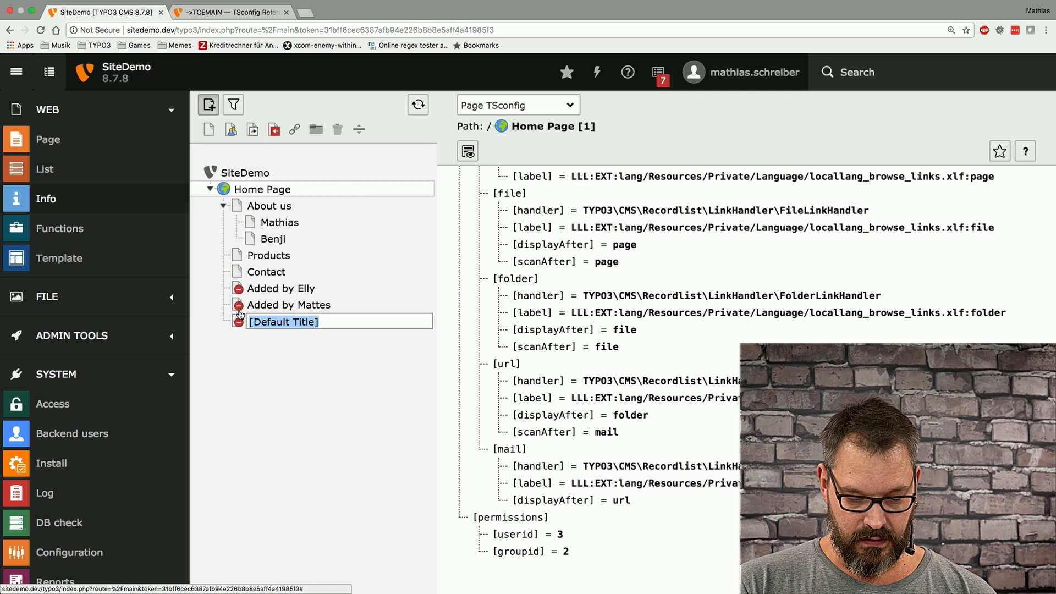
- Create the page 'Properly added by Mattes' and check its owner editor-elly and group Role: Editor Canada in Access
type("Properly added")
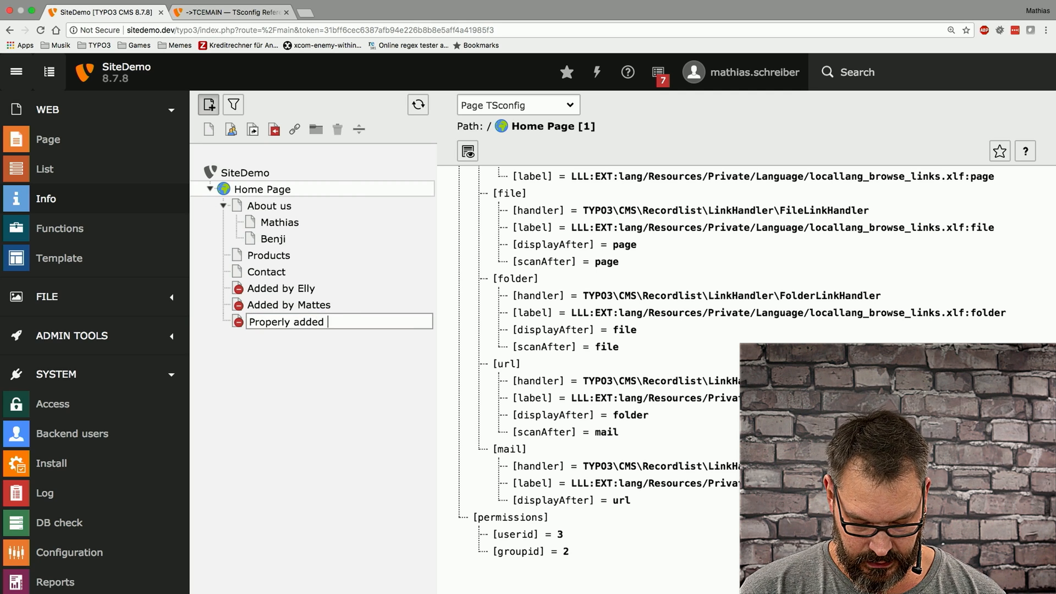
type("by Mattes")
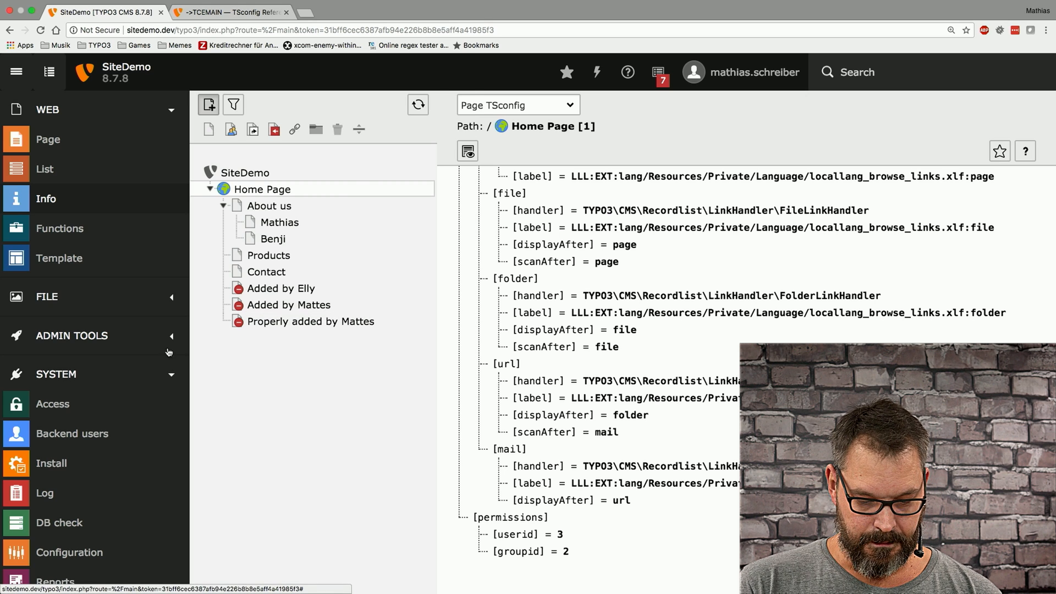
left_click(310, 321)
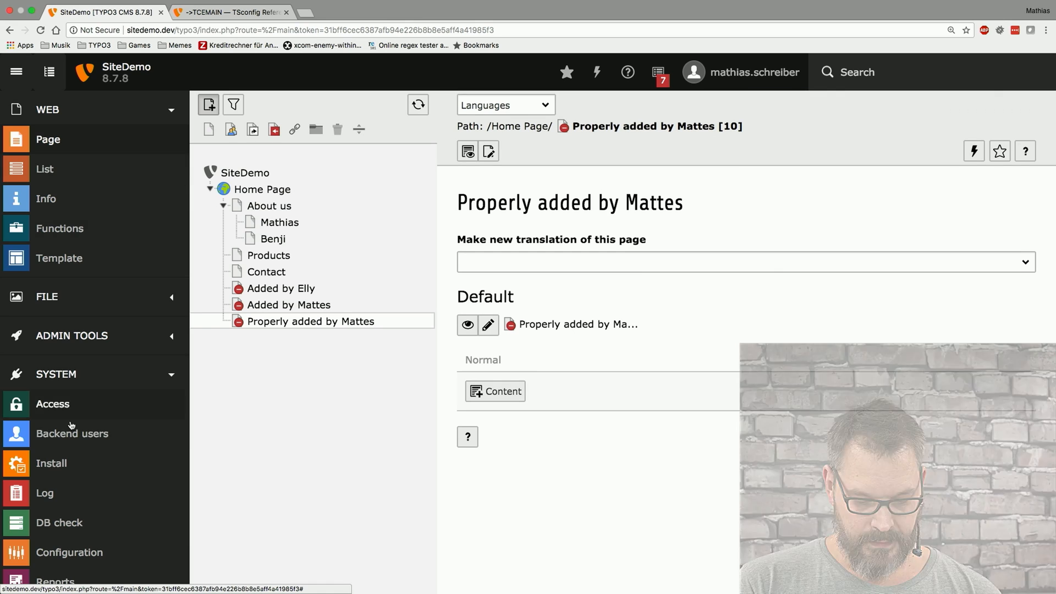
left_click(53, 403)
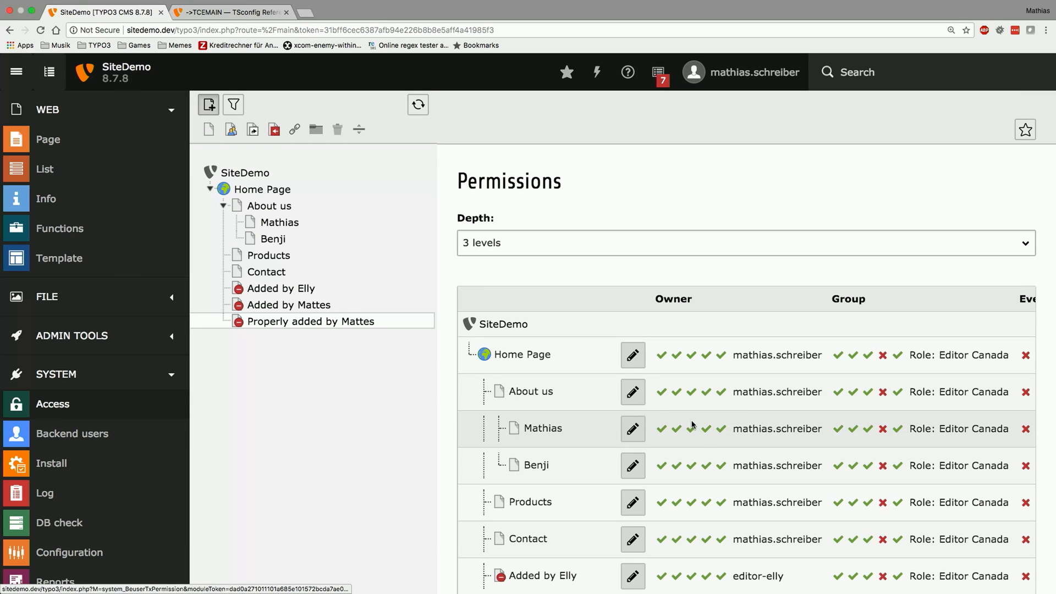
scroll("down", 3)
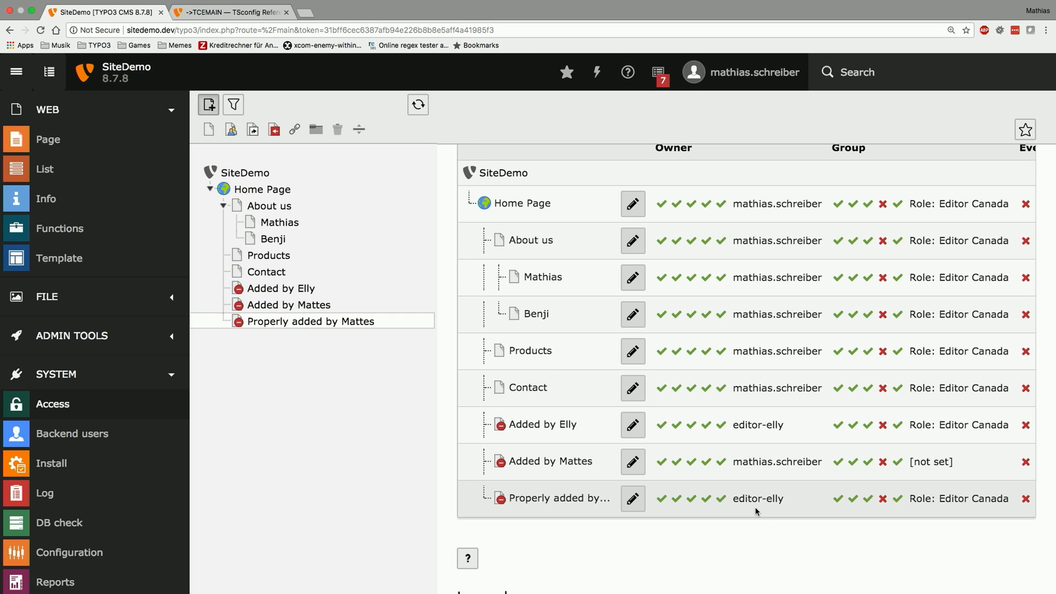
mouse_move(935, 518)
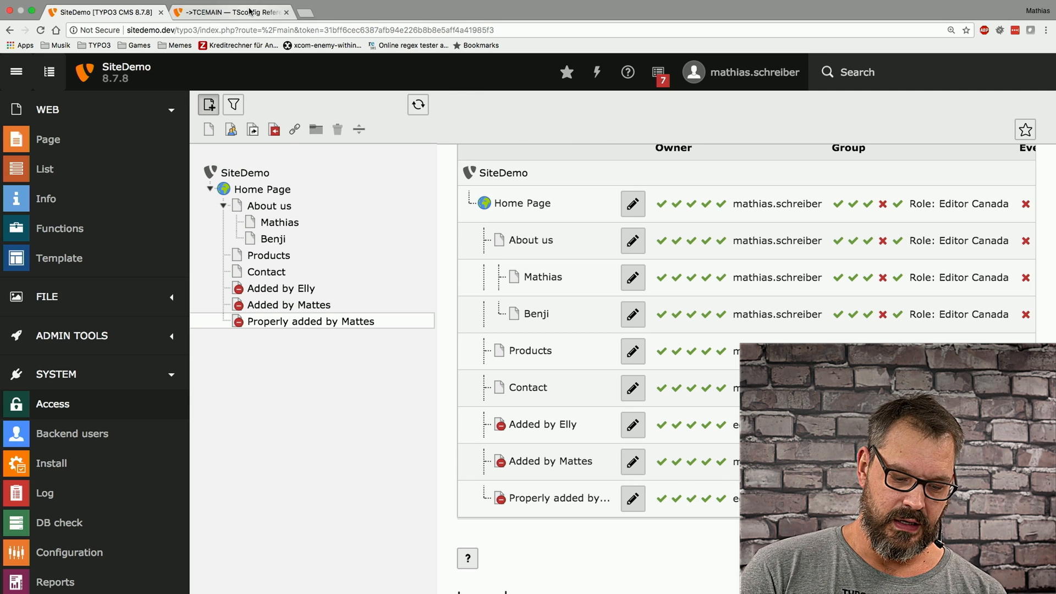
- Read the TCEMAIN permissions (actions) section in the docs, then return to the backend
left_click(229, 12)
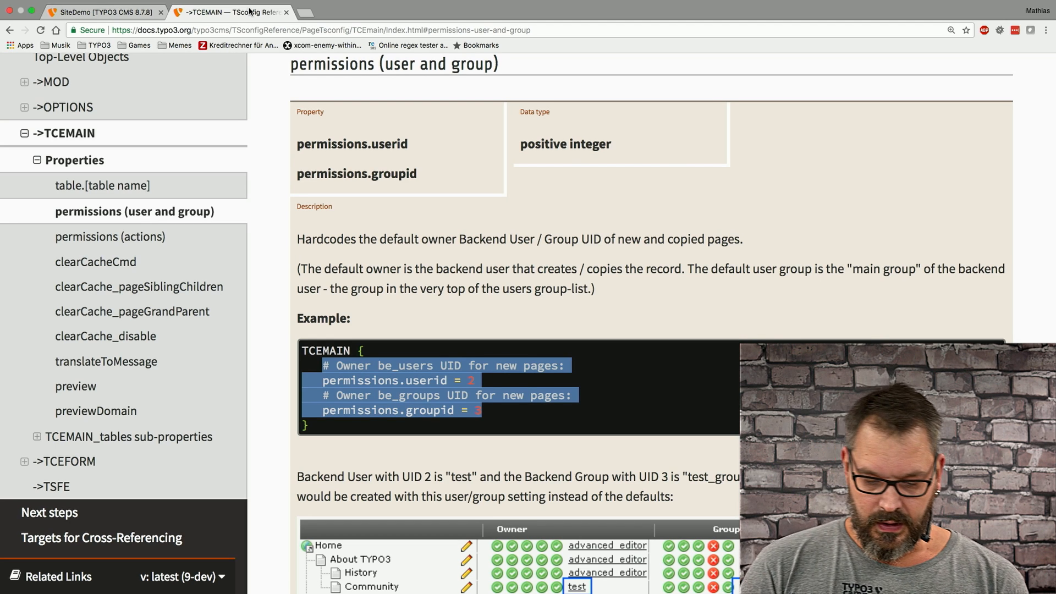
scroll("down", 3)
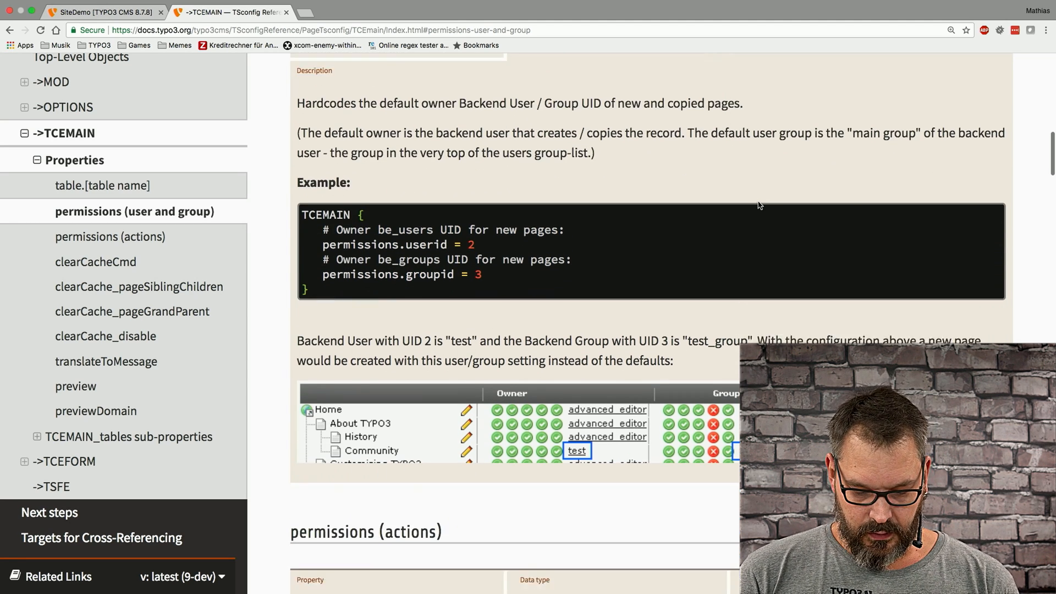
scroll("down", 3)
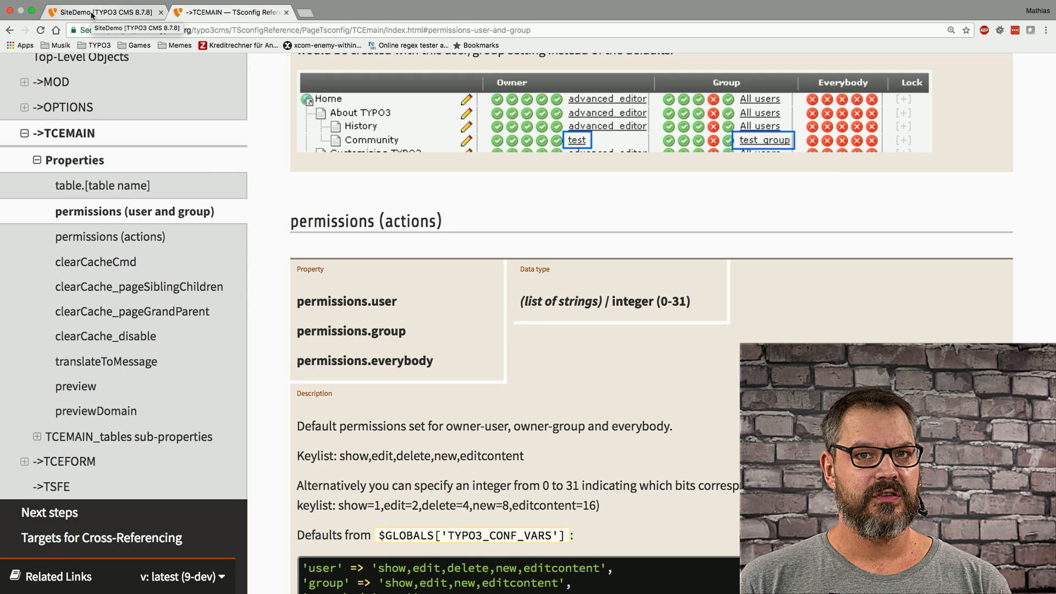
left_click(104, 12)
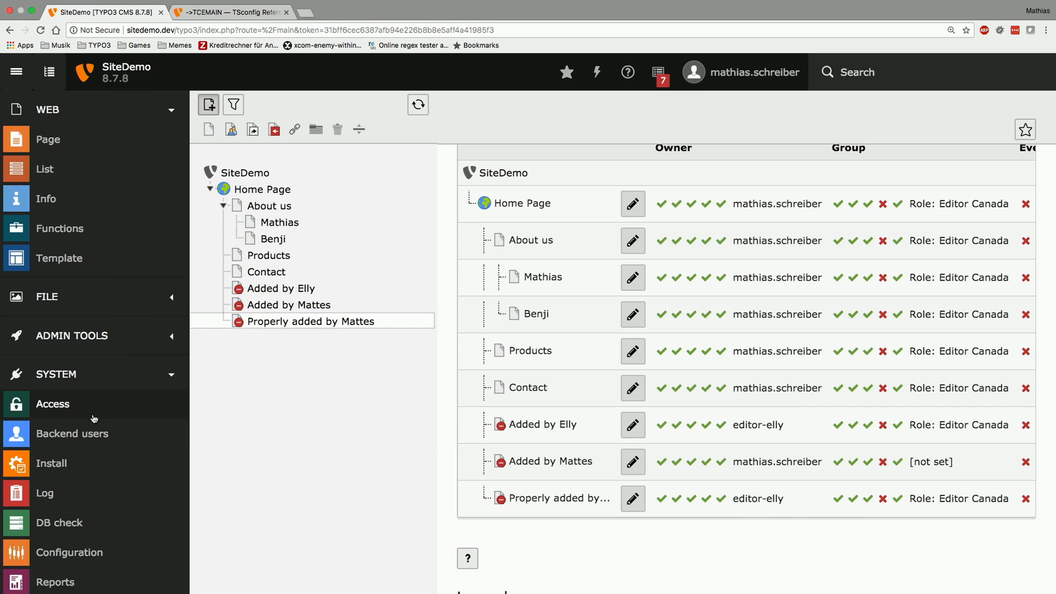
mouse_move(679, 203)
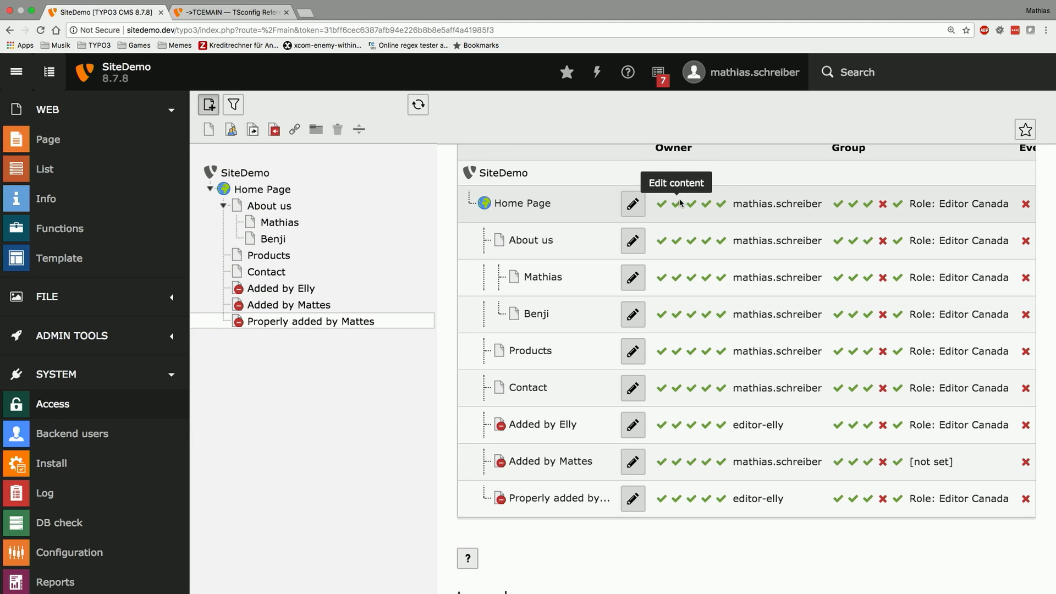
mouse_move(663, 209)
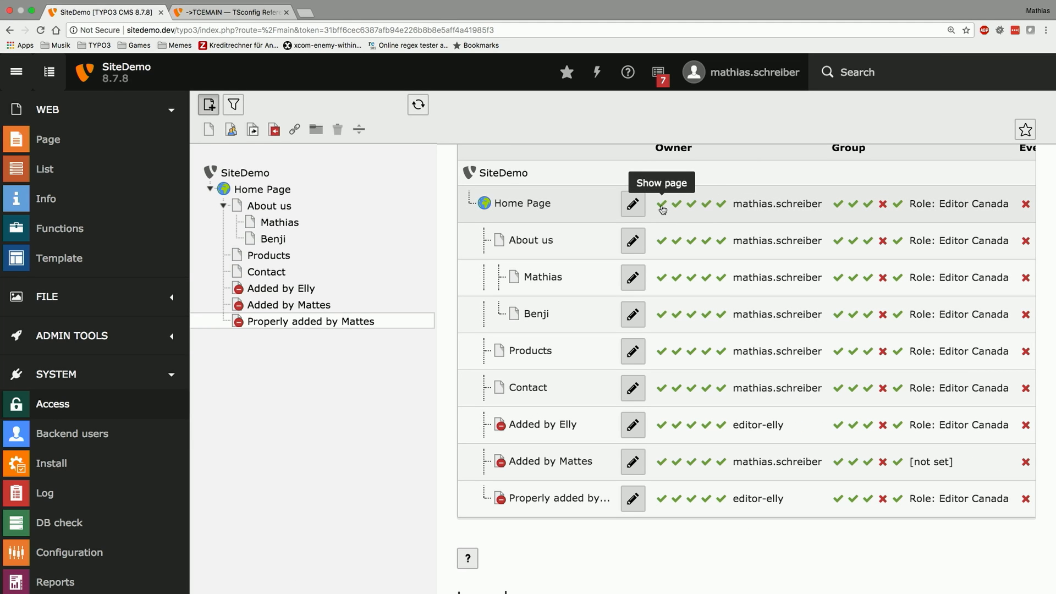
mouse_move(671, 208)
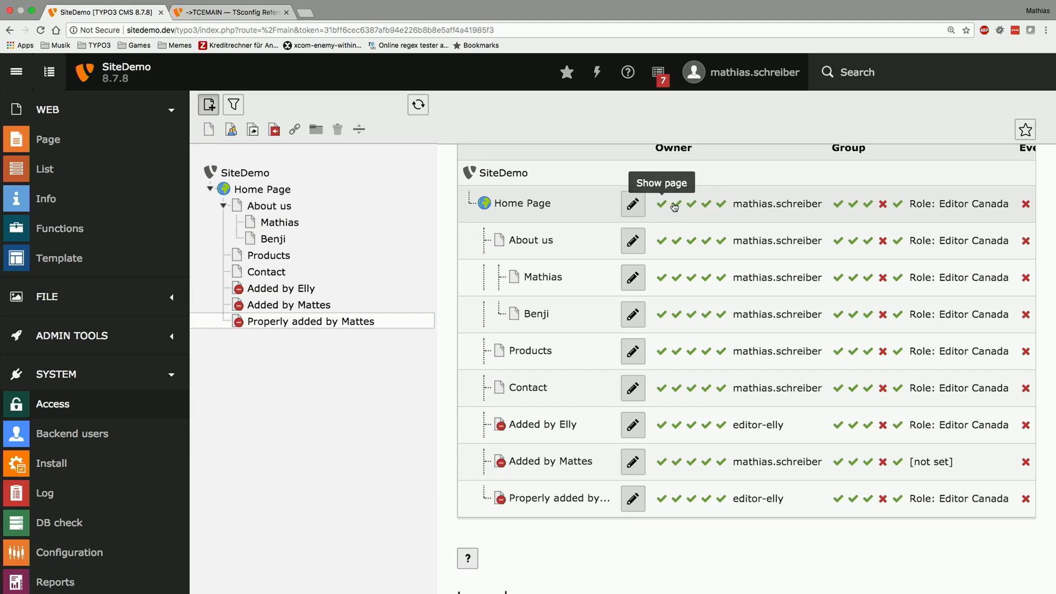
mouse_move(689, 207)
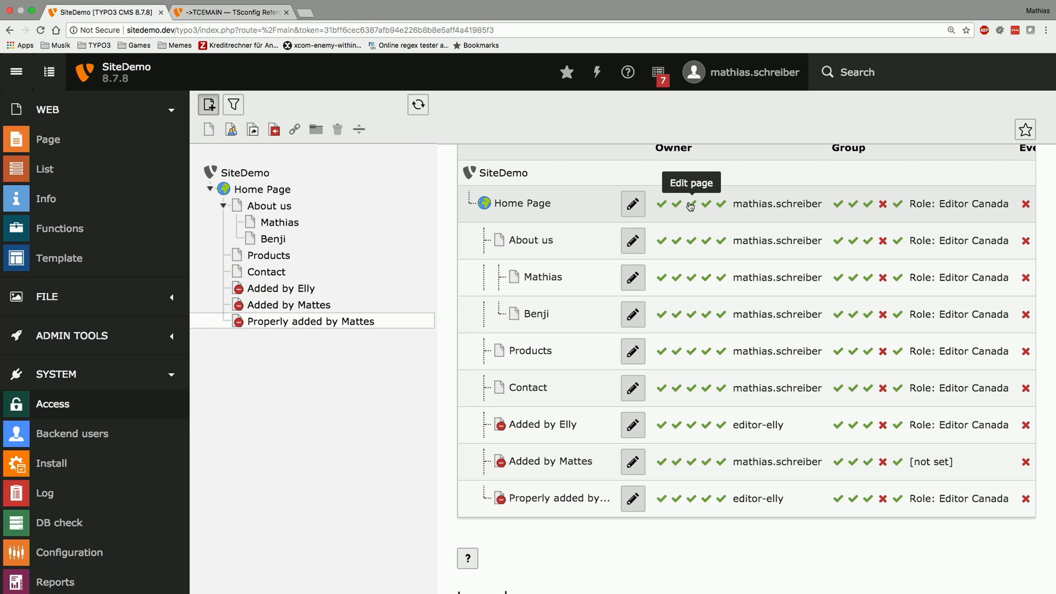
mouse_move(704, 206)
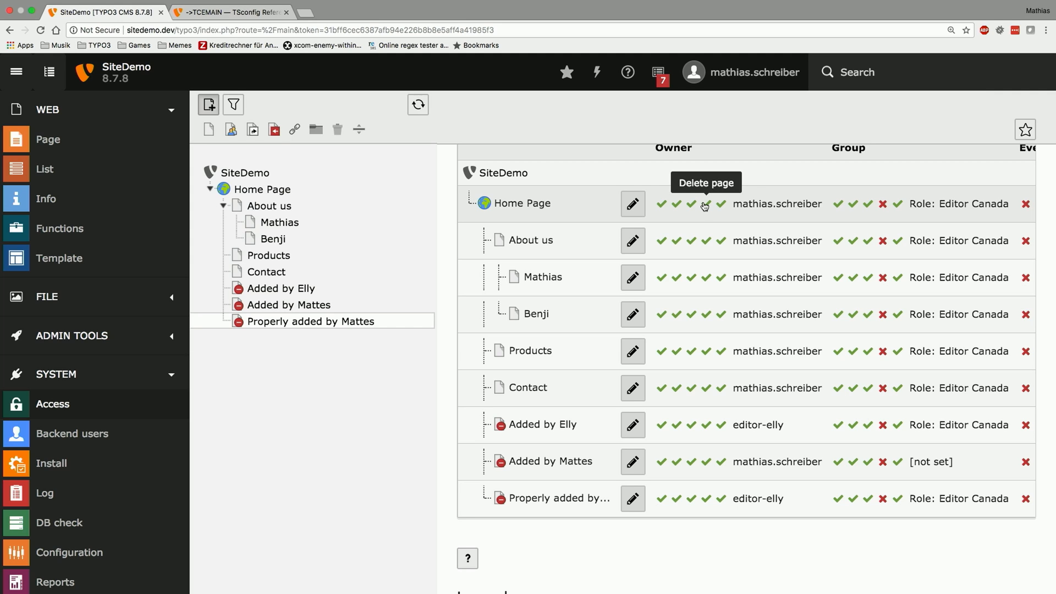
mouse_move(719, 206)
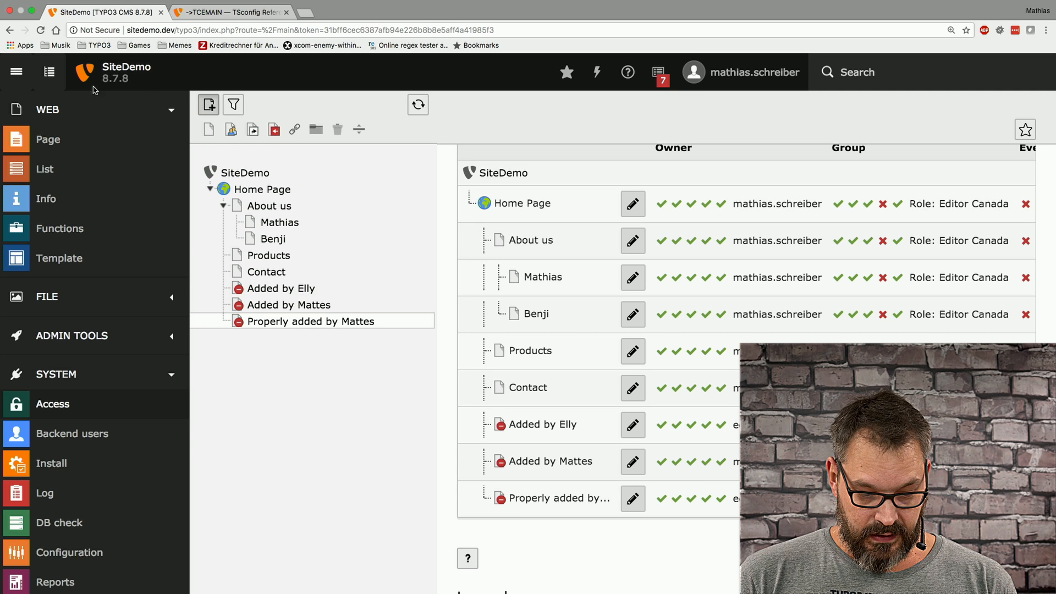
- Examine the Access table's owner, group and everybody columns with the page tree hidden
left_click(48, 72)
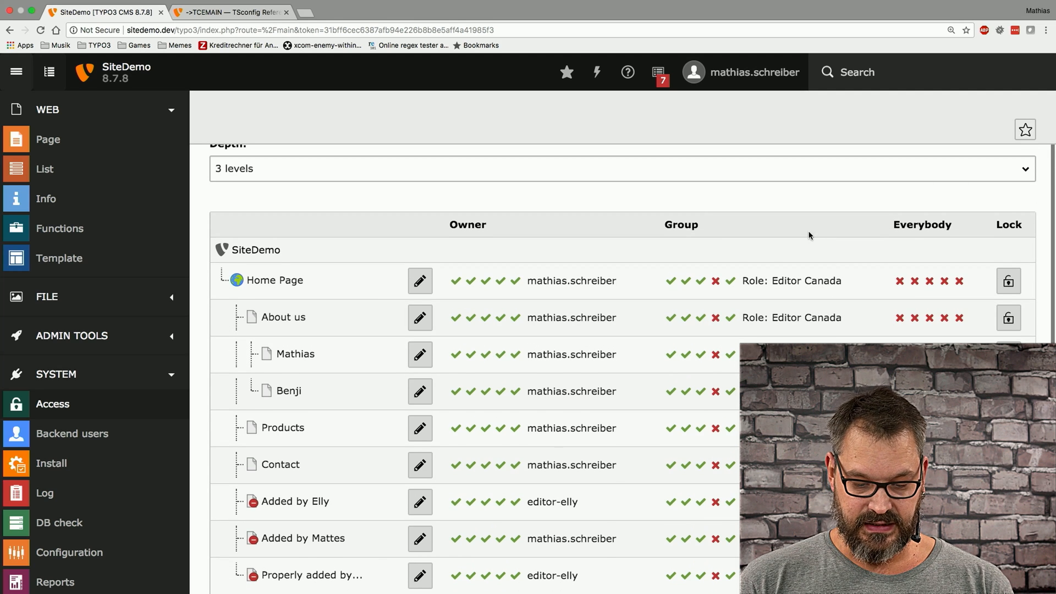
mouse_move(685, 217)
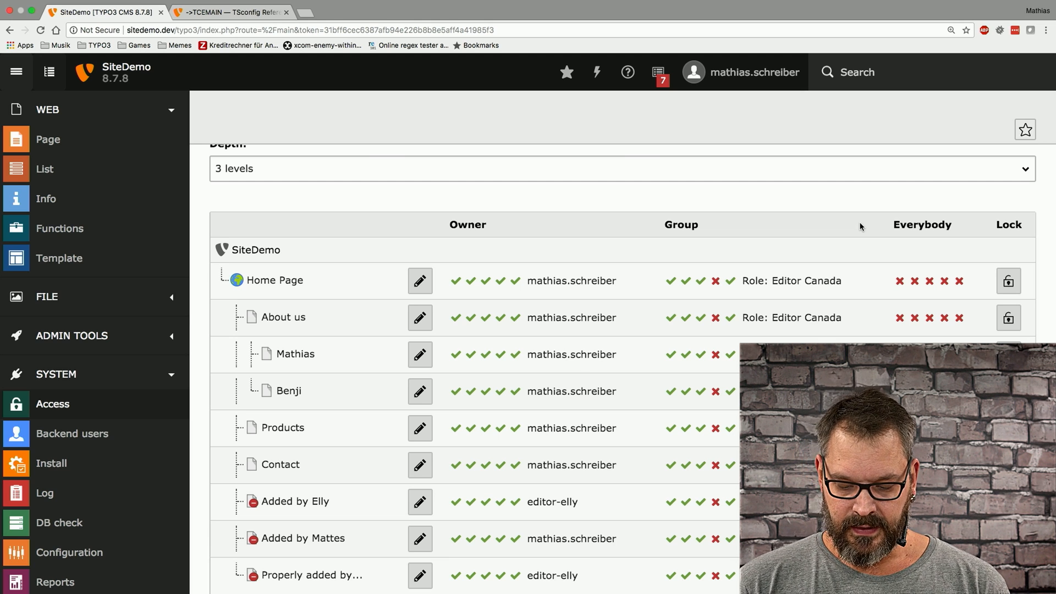
scroll("down", 3)
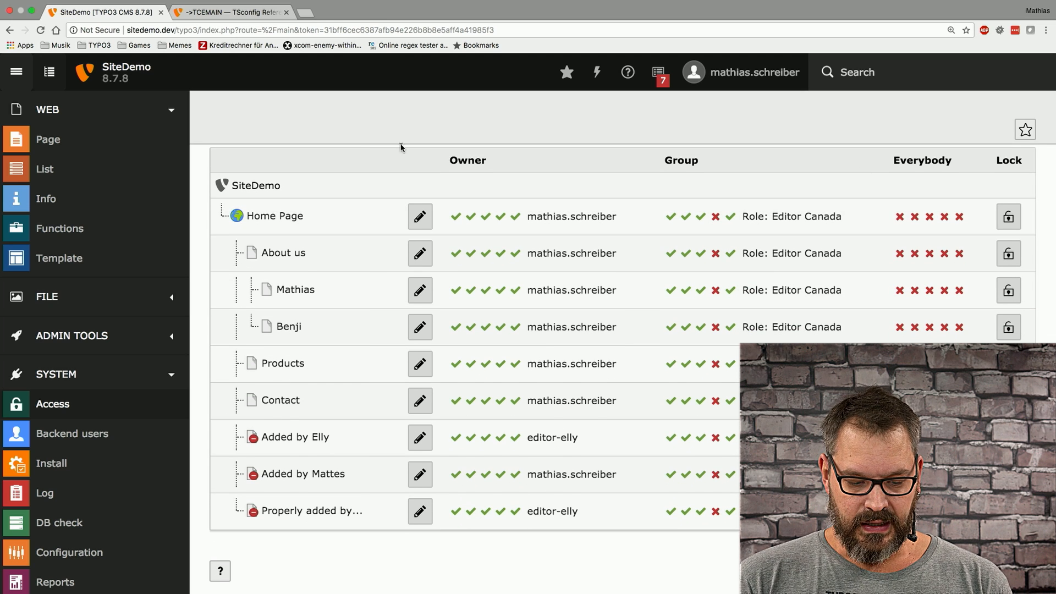
mouse_move(355, 130)
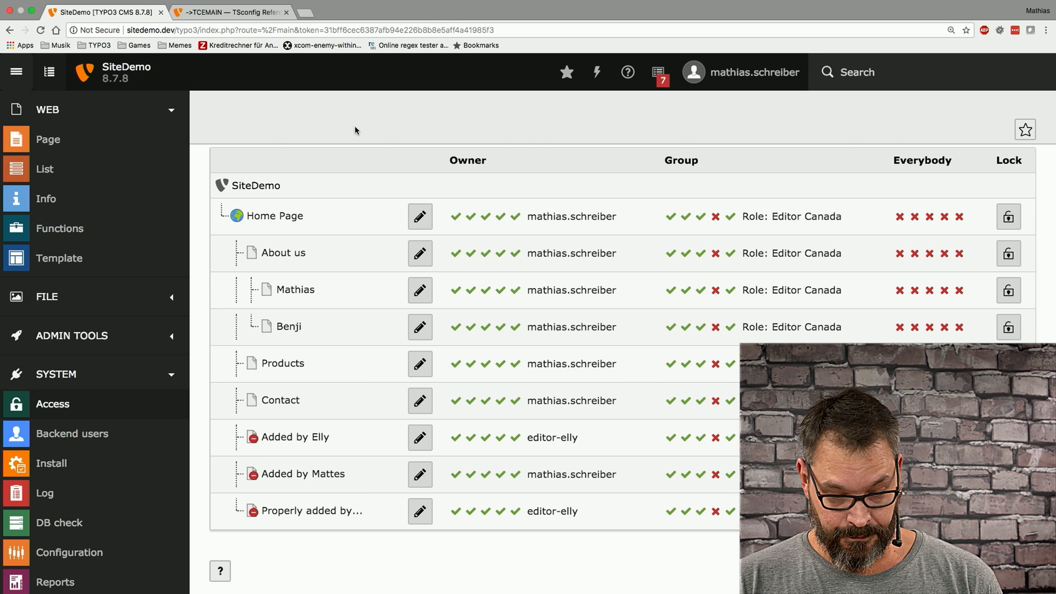
left_click(229, 12)
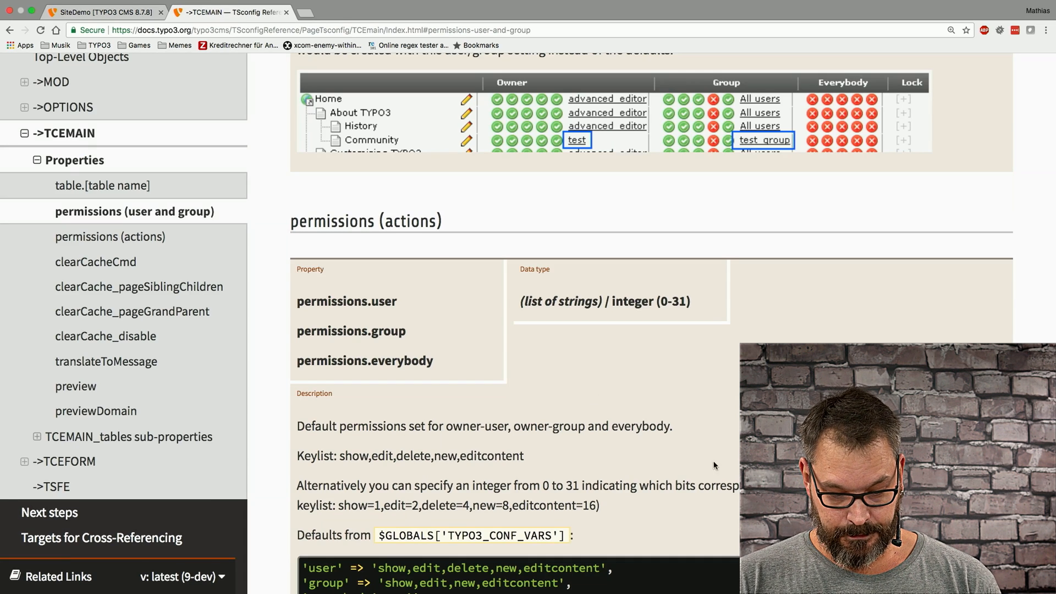
- Select the $GLOBALS default permissions.user/group/everybody code lines for copying
scroll("down", 3)
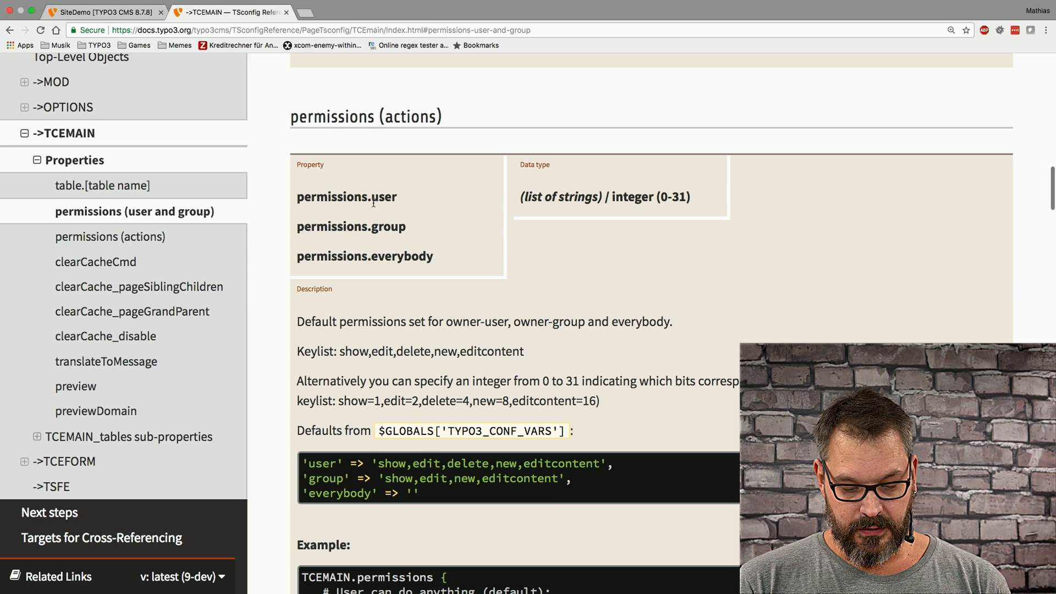
mouse_move(440, 270)
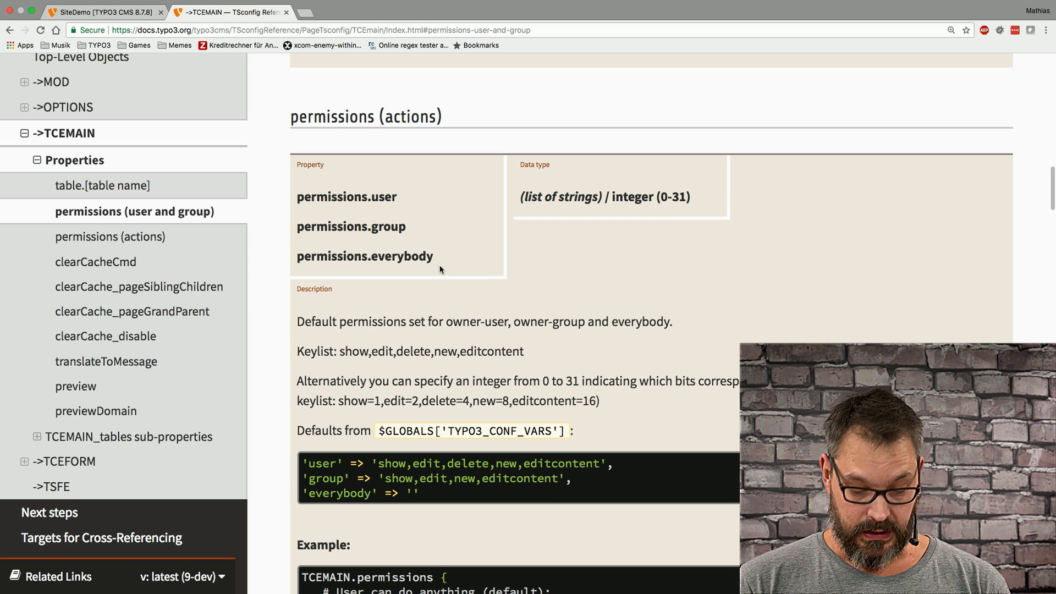
left_click_drag(388, 478, 418, 493)
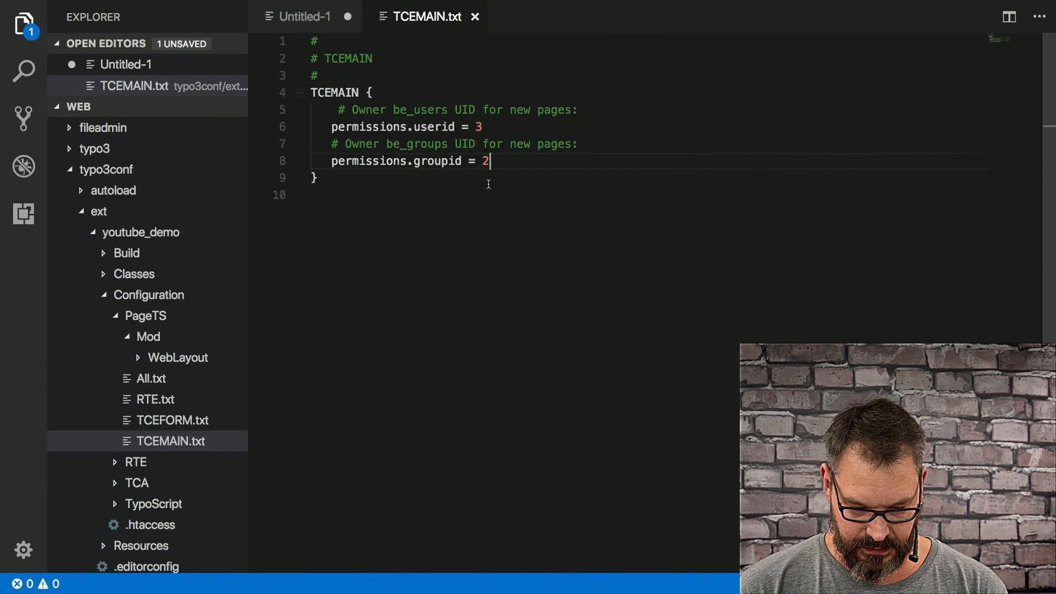
- Write a permissions { } block with user, group and everybody = show assignments and save TCEMAIN.txt
key("Enter")
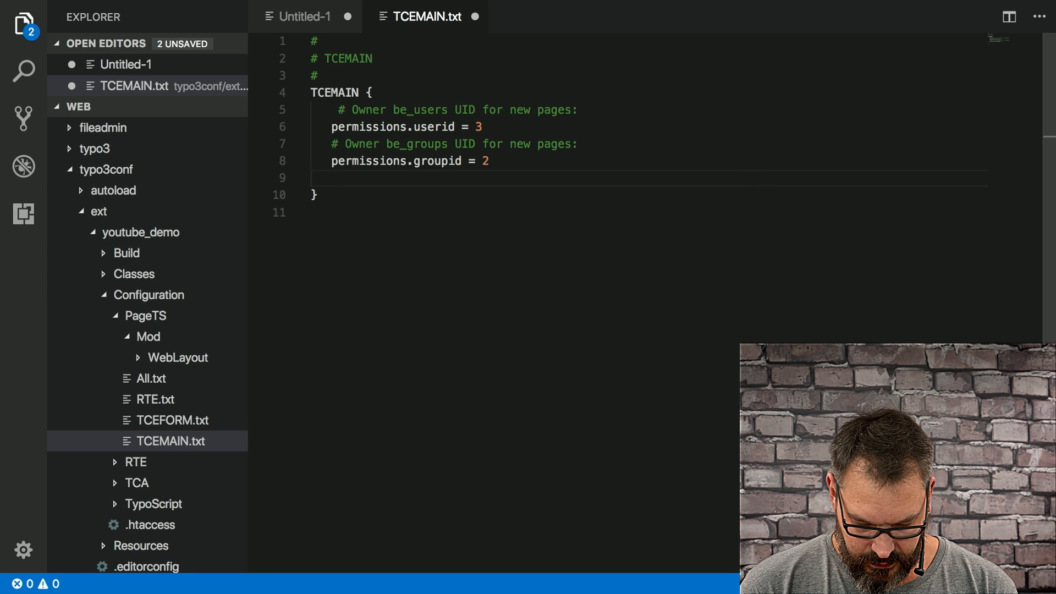
type("permissions")
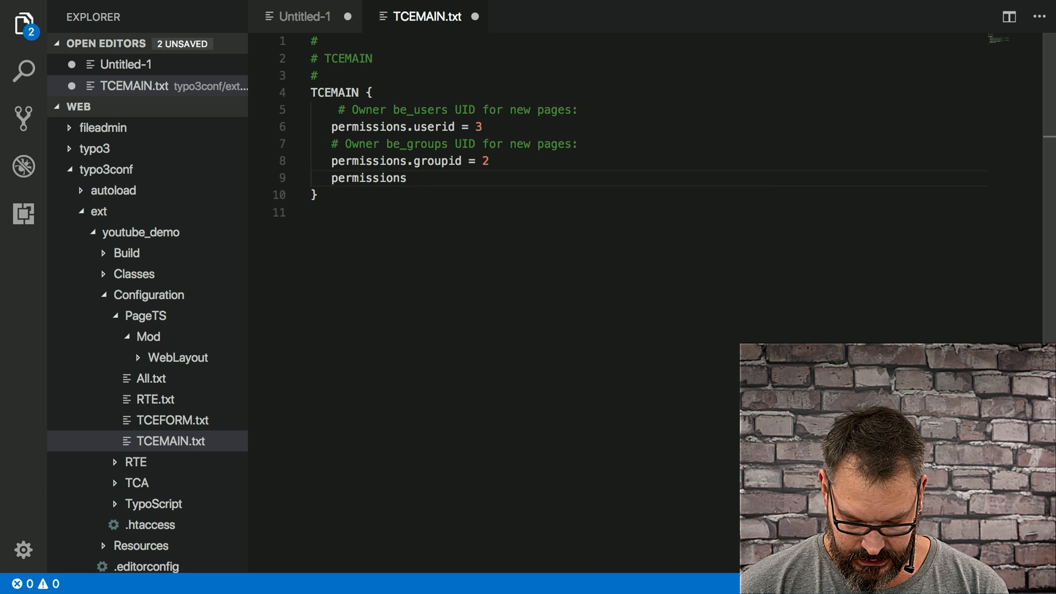
type("{")
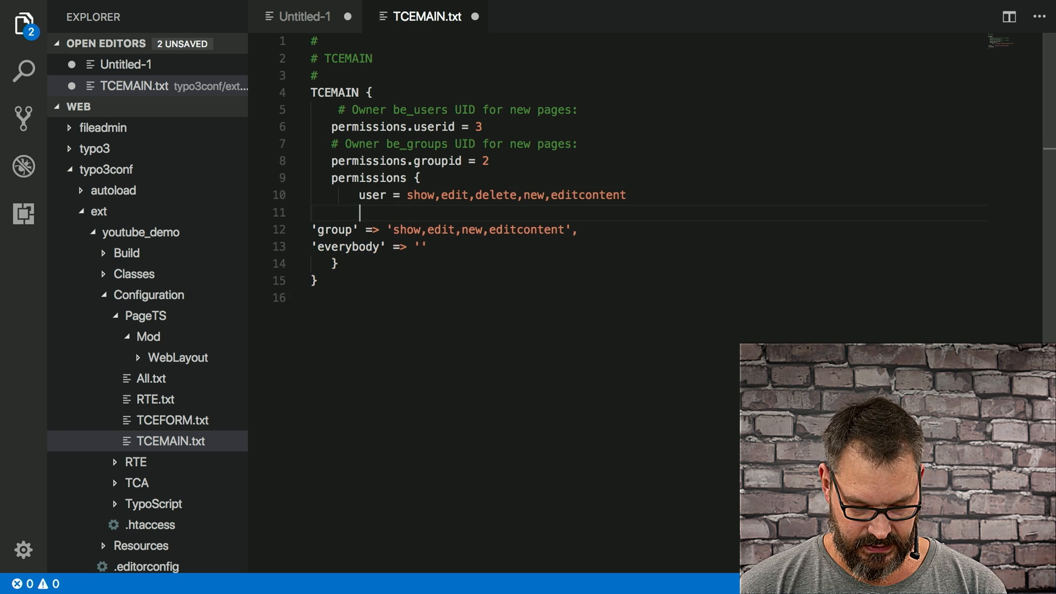
key("Backspace")
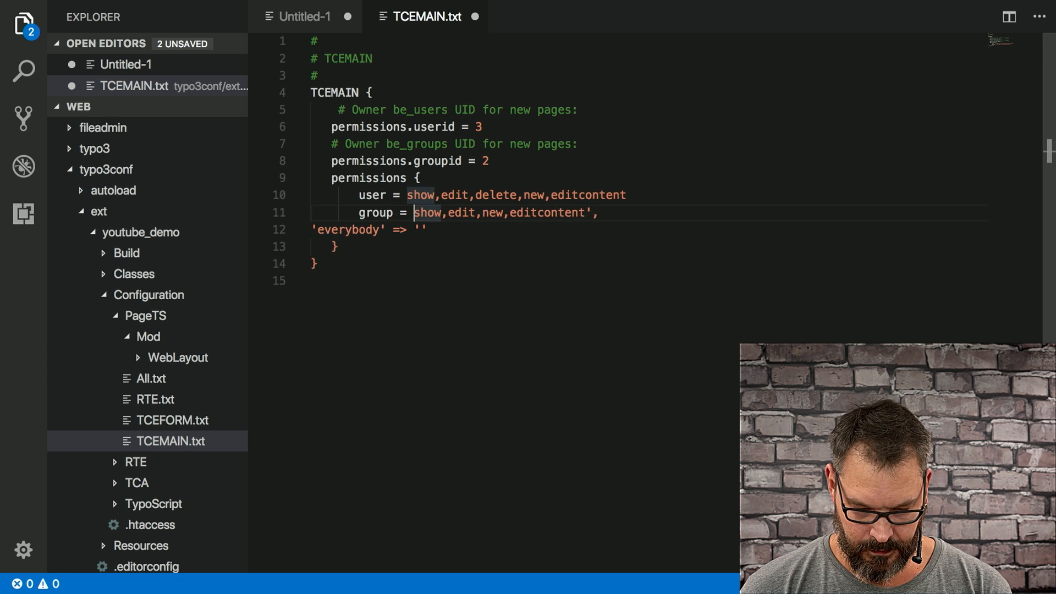
key("Backspace")
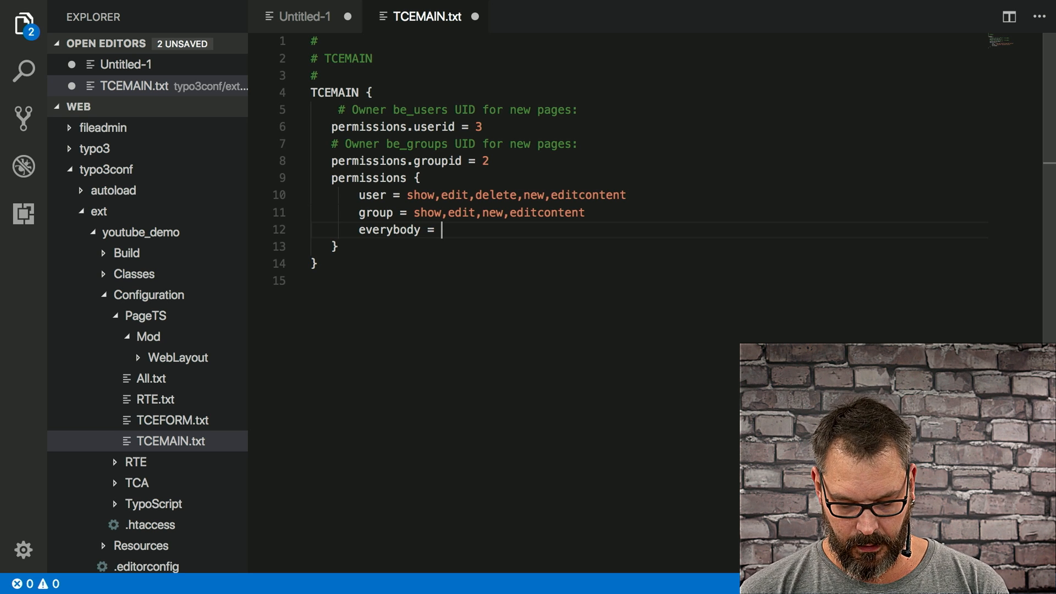
type("show")
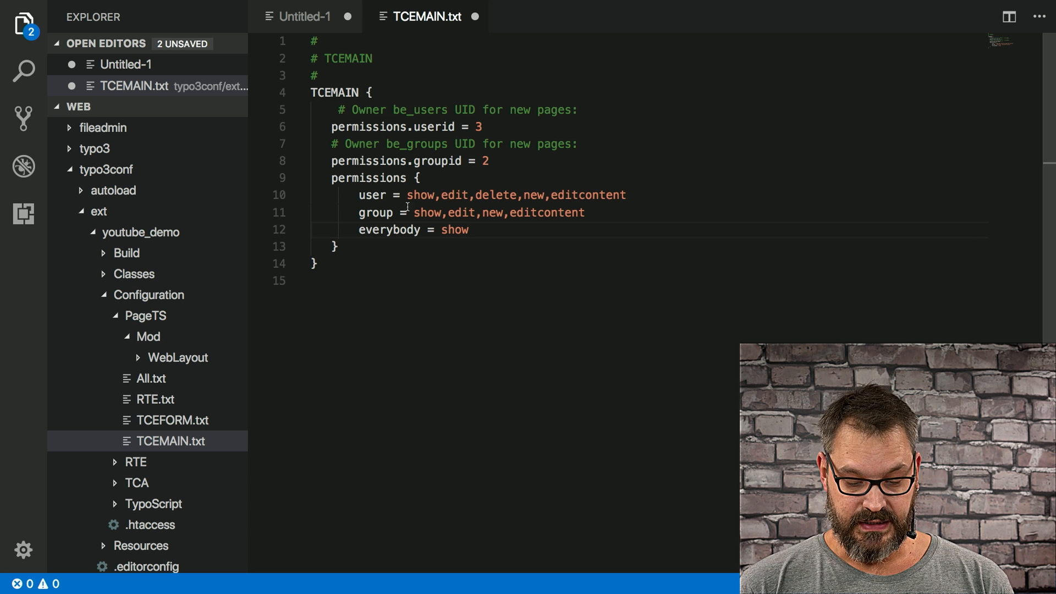
key("ctrl+s")
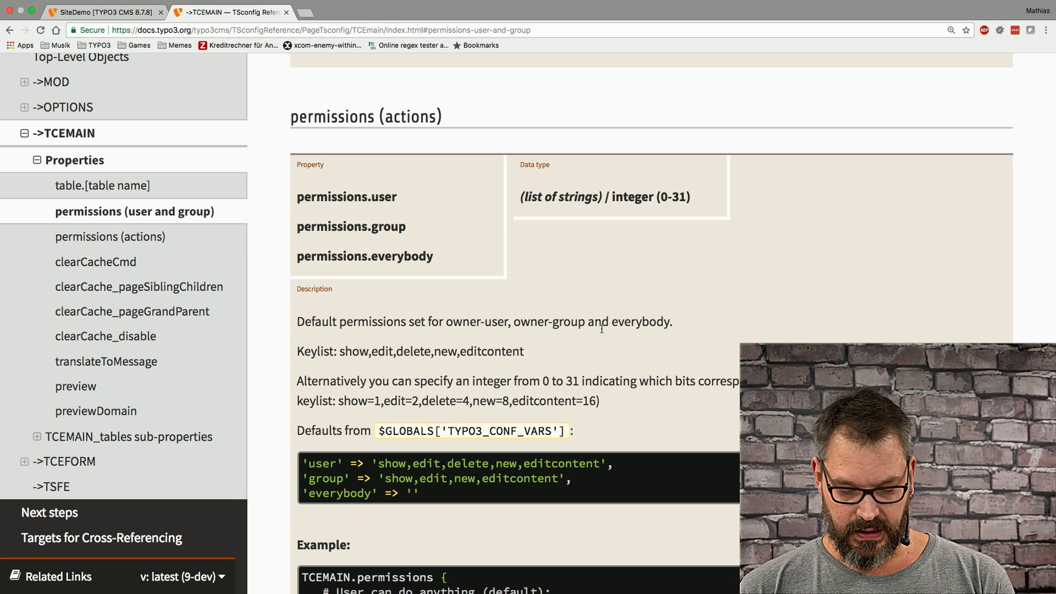
mouse_move(626, 402)
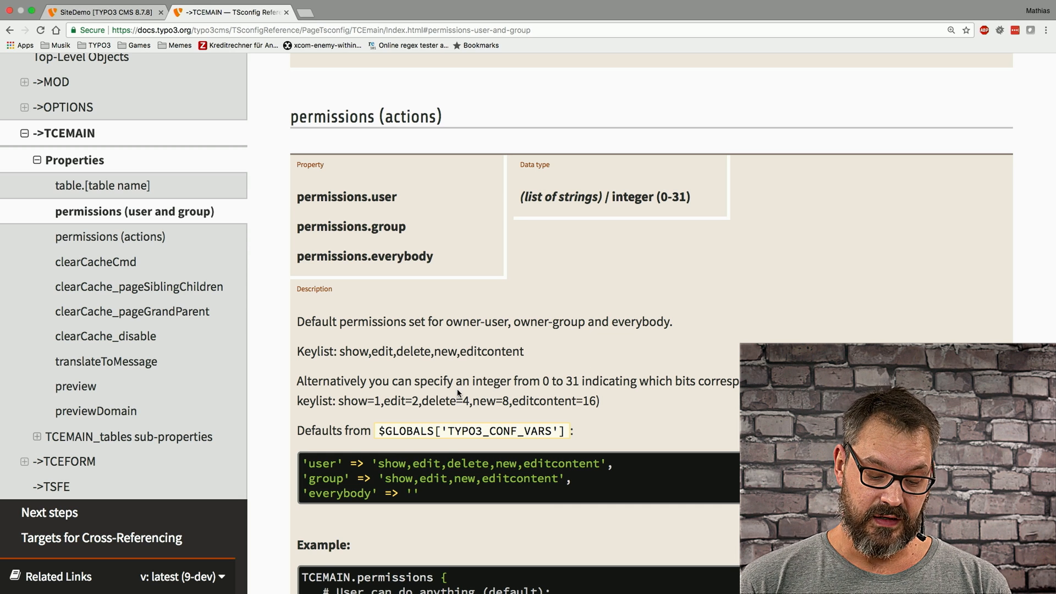
mouse_move(352, 406)
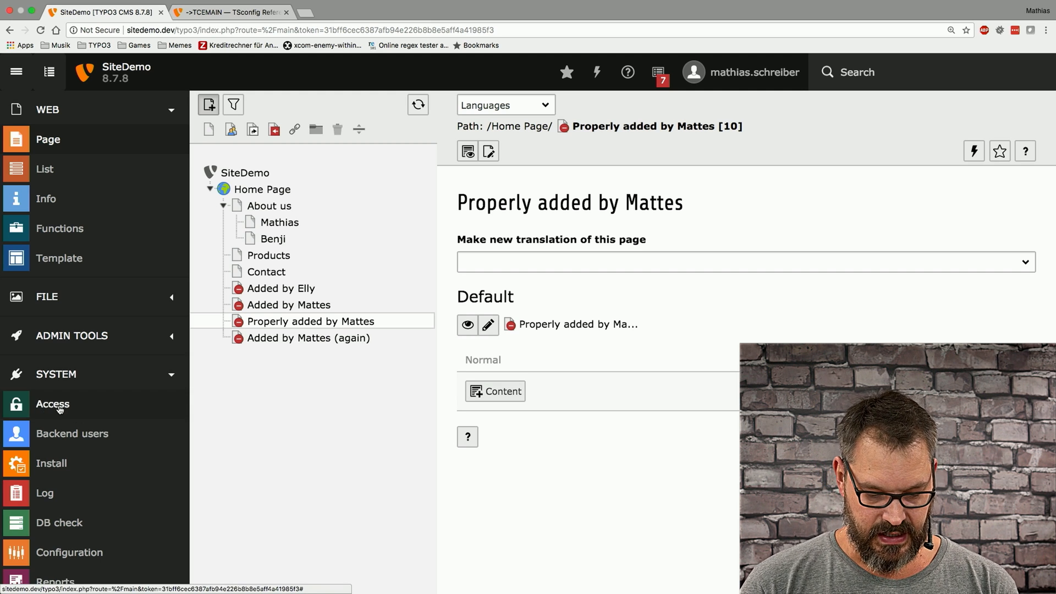
- Verify in Access that "Added by Mattes (again)" grants everybody show only
left_click(52, 404)
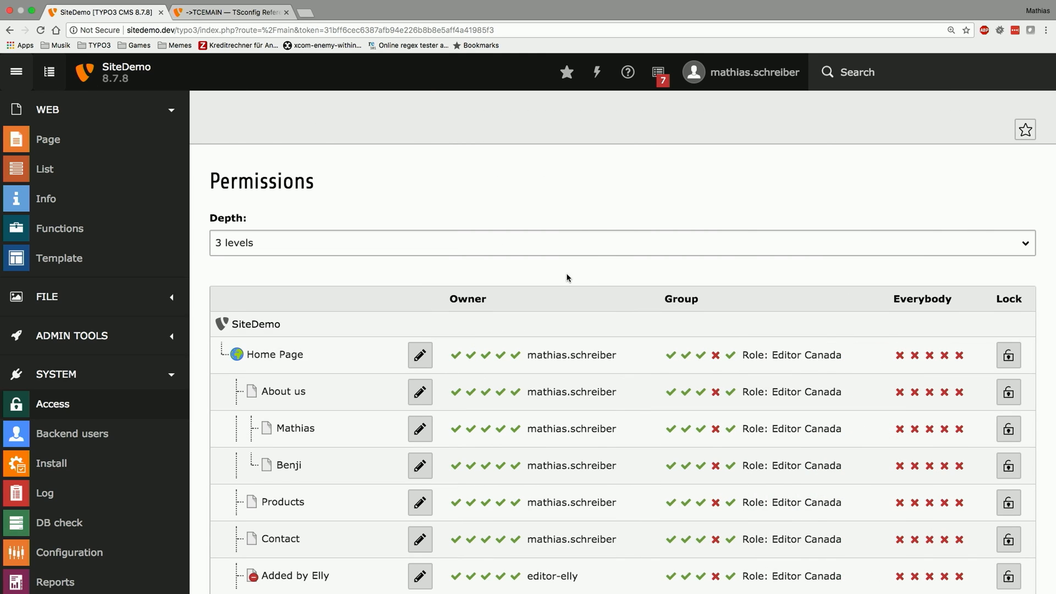
scroll("down", 3)
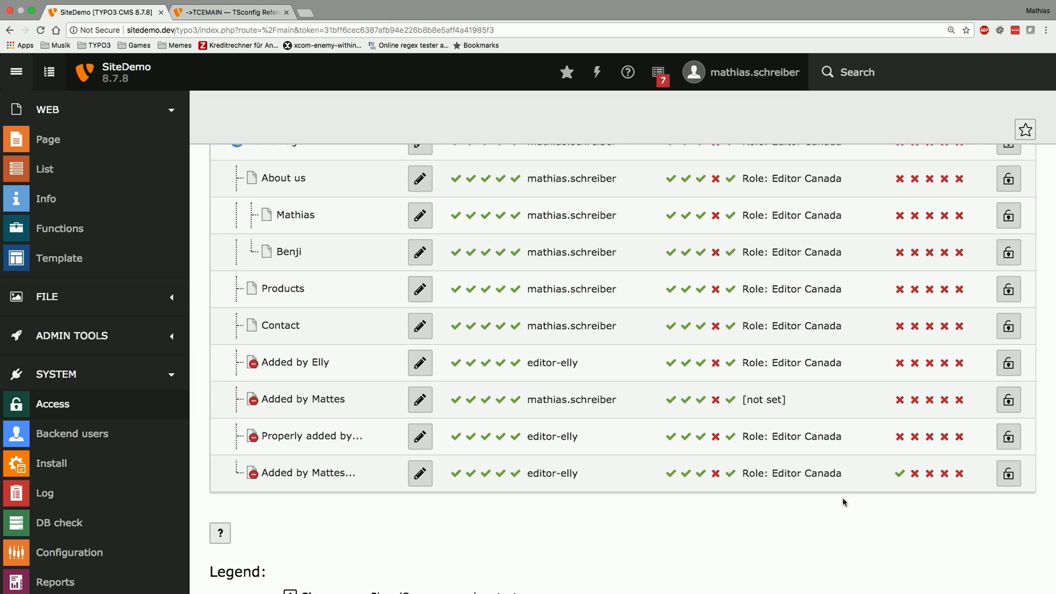
mouse_move(899, 480)
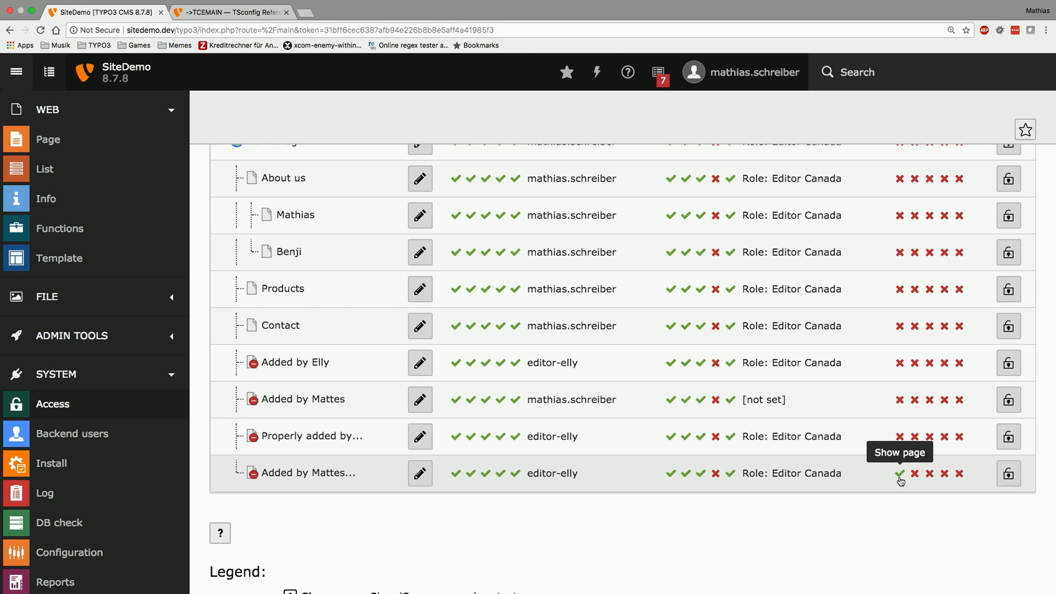
scroll("down", 3)
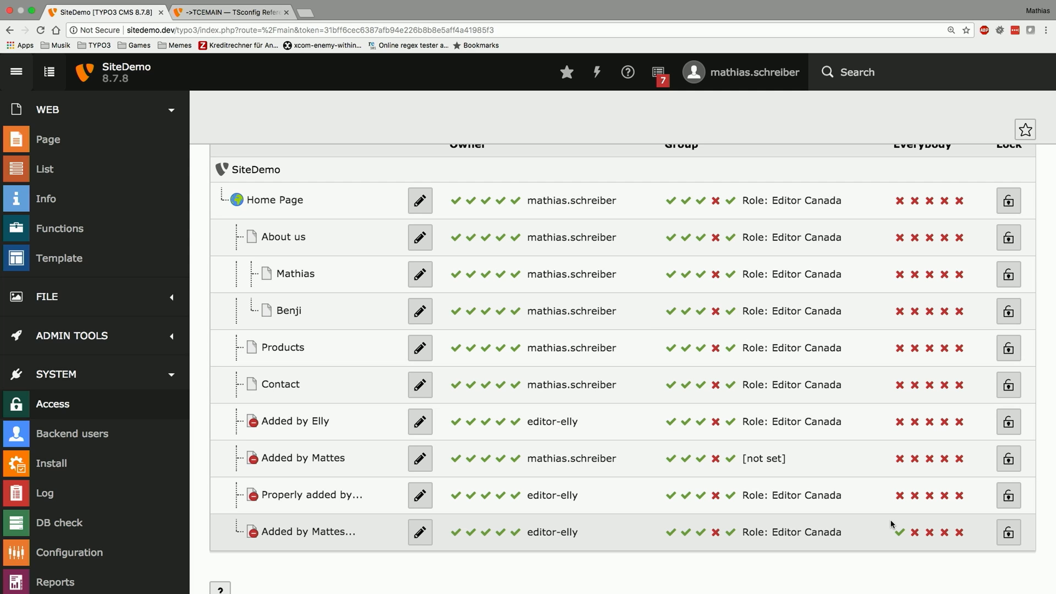
left_click(232, 12)
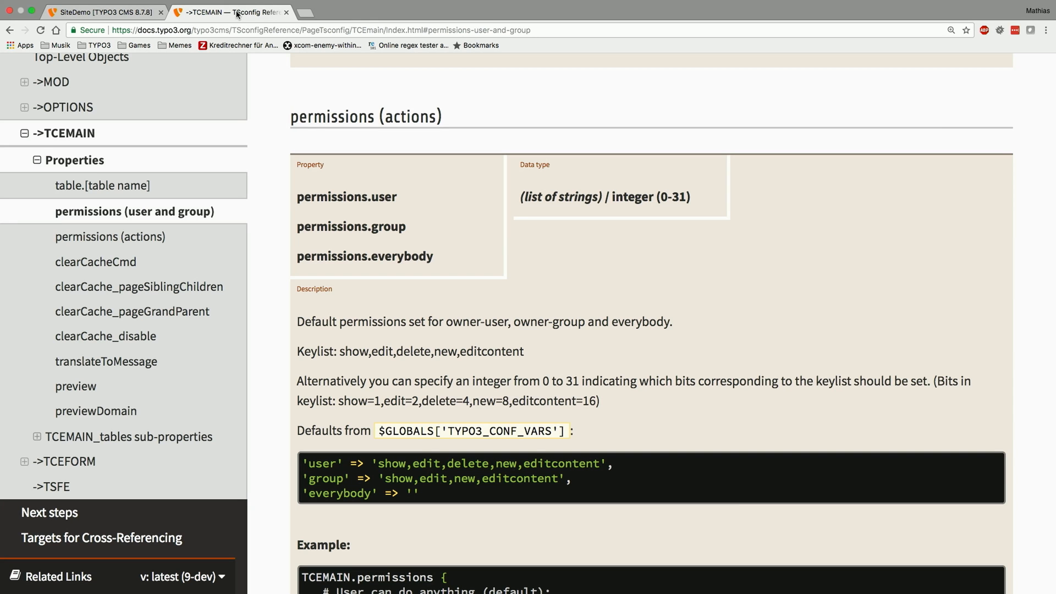